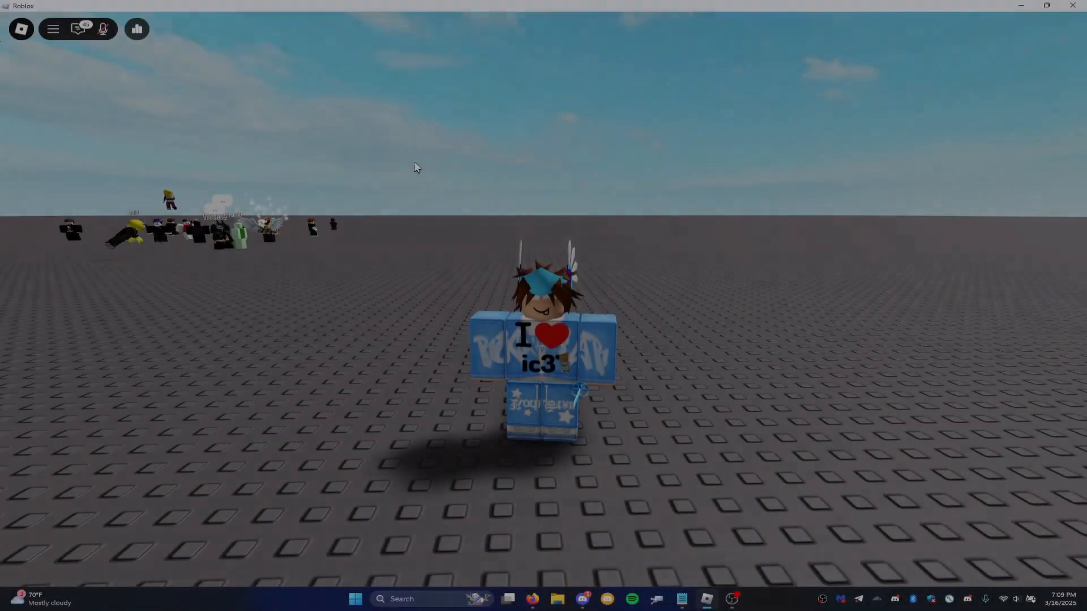
# Step: Open the Roblox in-game menu over the baseplate game and go to its Settings tab
pyautogui.press('Escape')
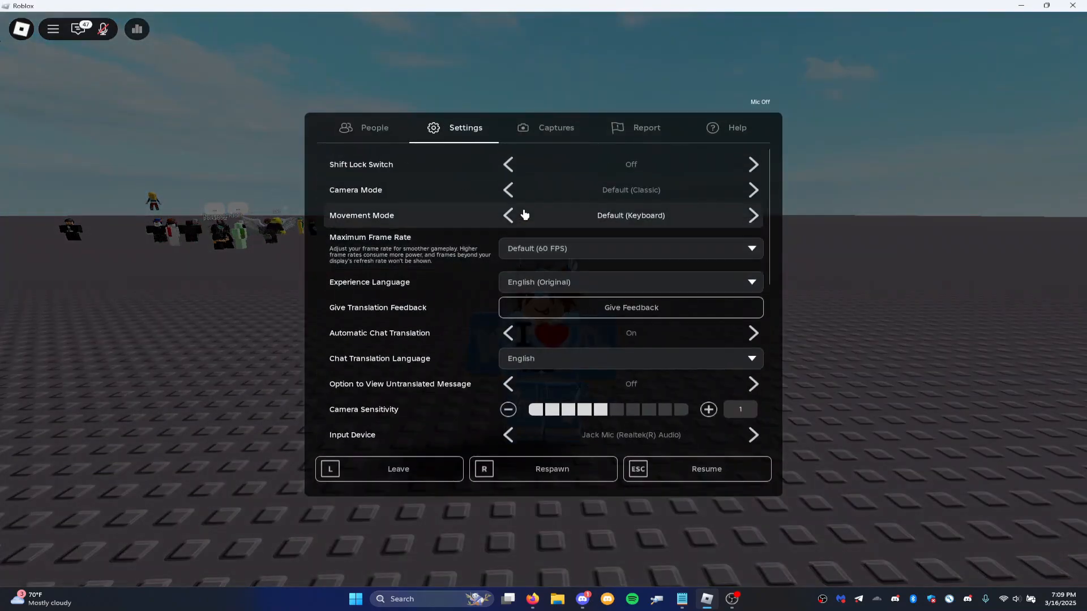
pyautogui.click(705, 469)
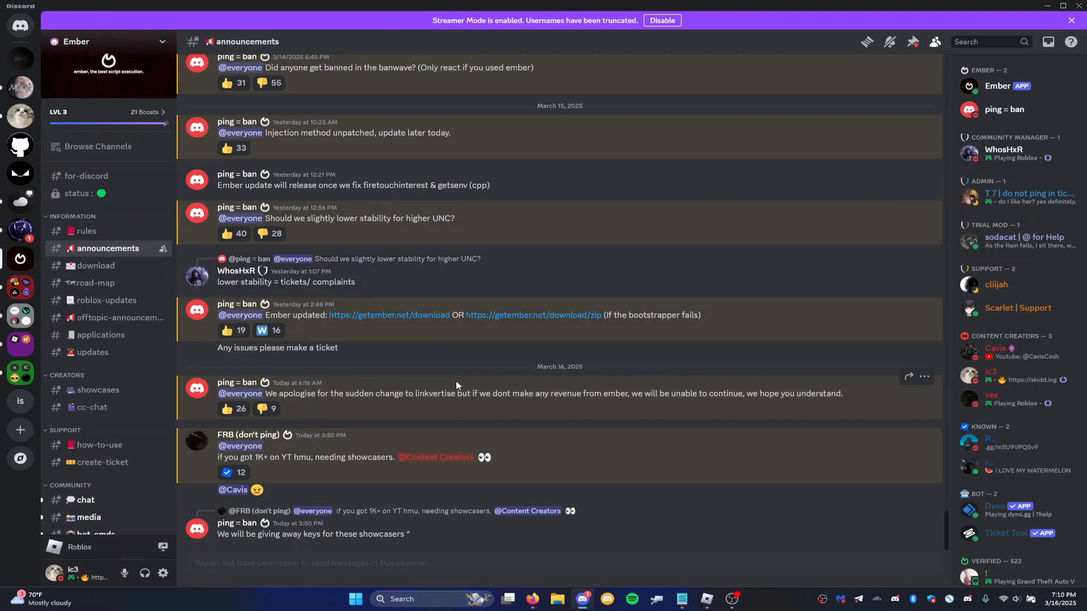
# Step: Show the Ember server's download channel in Discord with Streamer Mode disabled
pyautogui.click(95, 266)
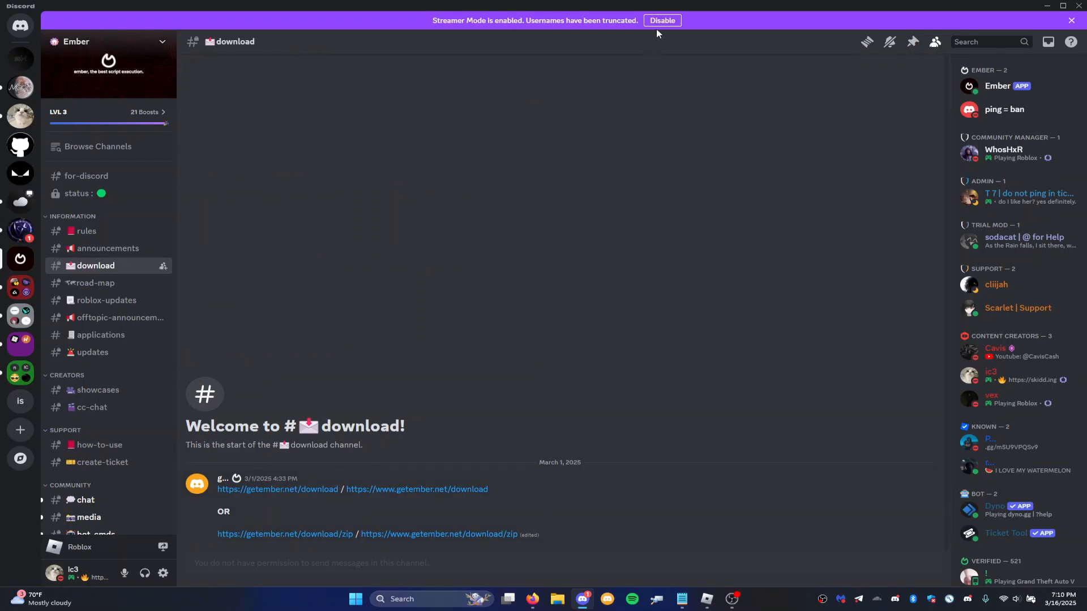
pyautogui.click(661, 20)
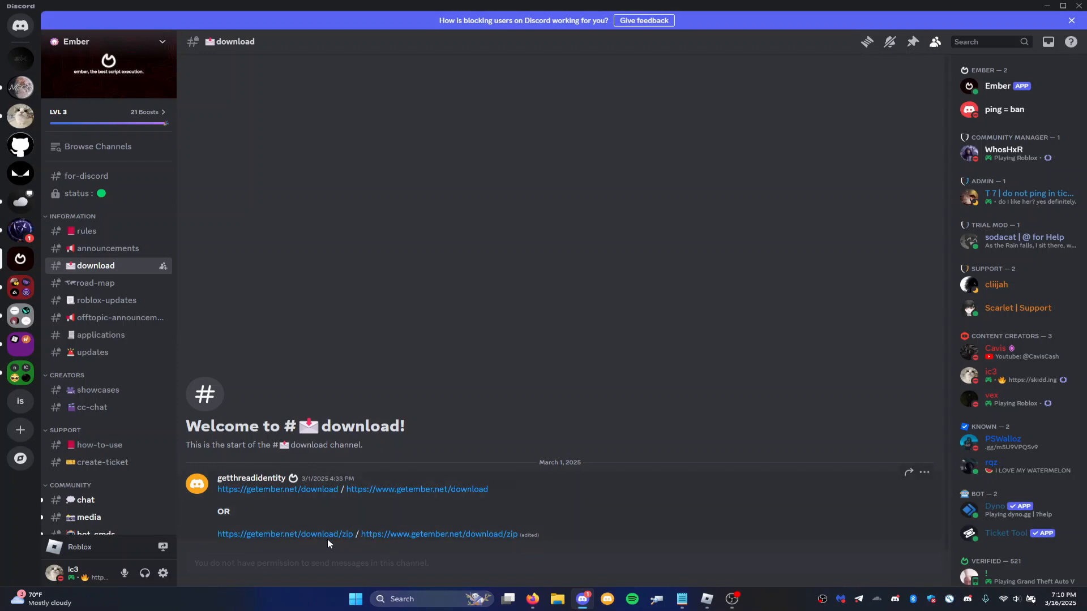
pyautogui.moveTo(322, 537)
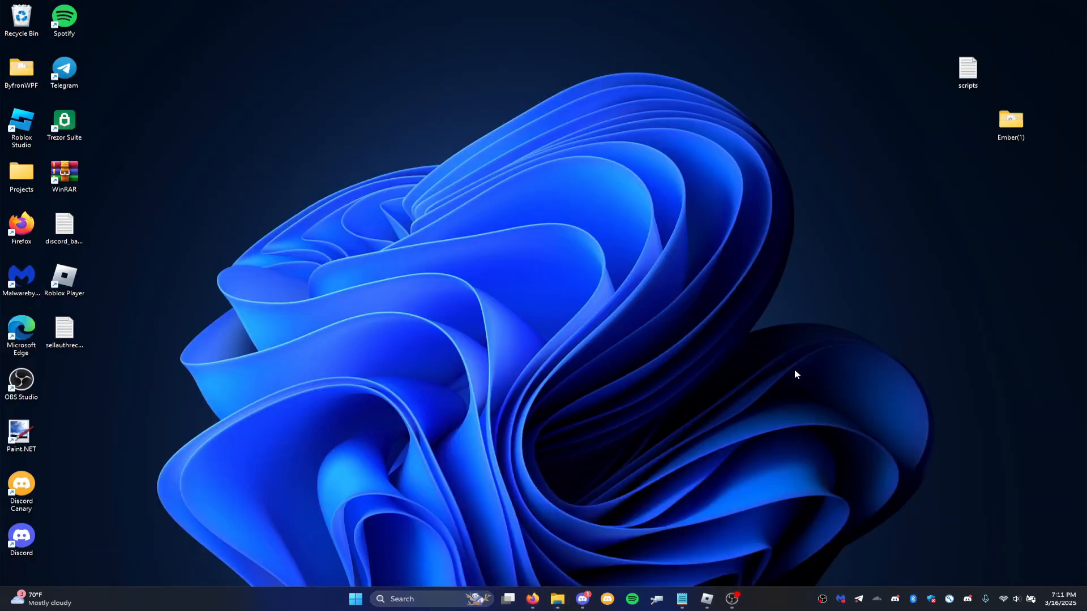
# Step: Extract the Ember(2) zip from Downloads and move the Ember(2) folder onto the Desktop
pyautogui.click(706, 599)
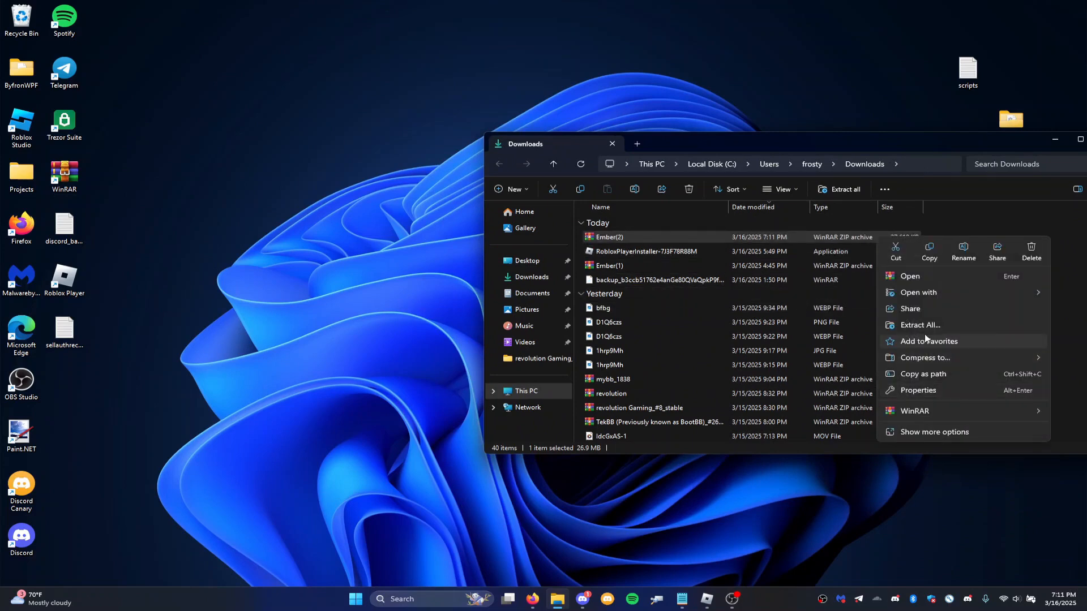
pyautogui.click(920, 325)
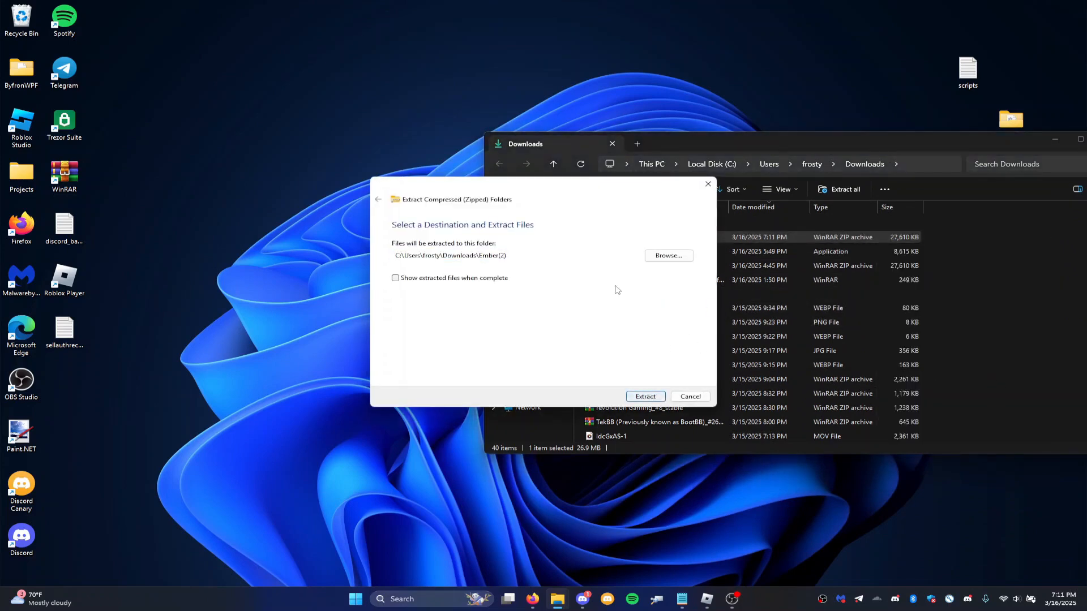
pyautogui.click(644, 395)
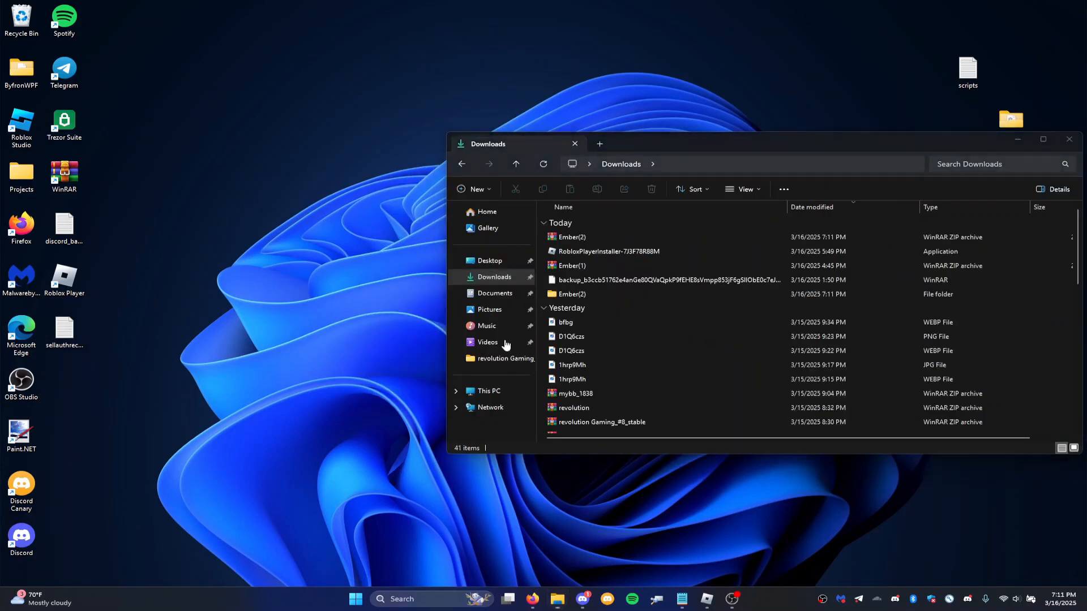
pyautogui.click(572, 294)
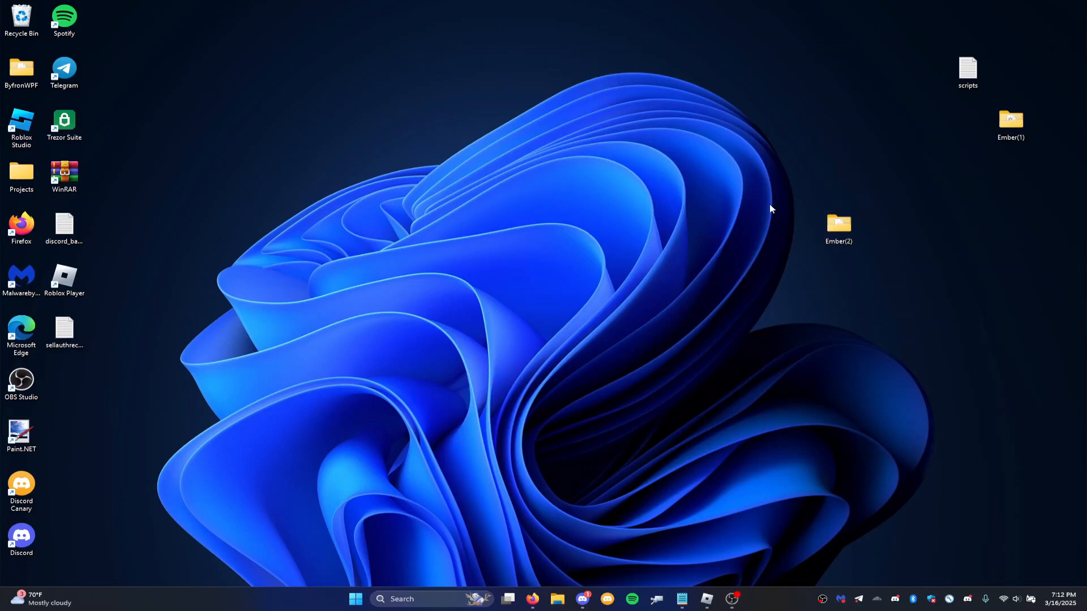
# Step: Add Desktop\Ember(2) as a folder exclusion in Virus & threat protection settings
pyautogui.click(838, 228)
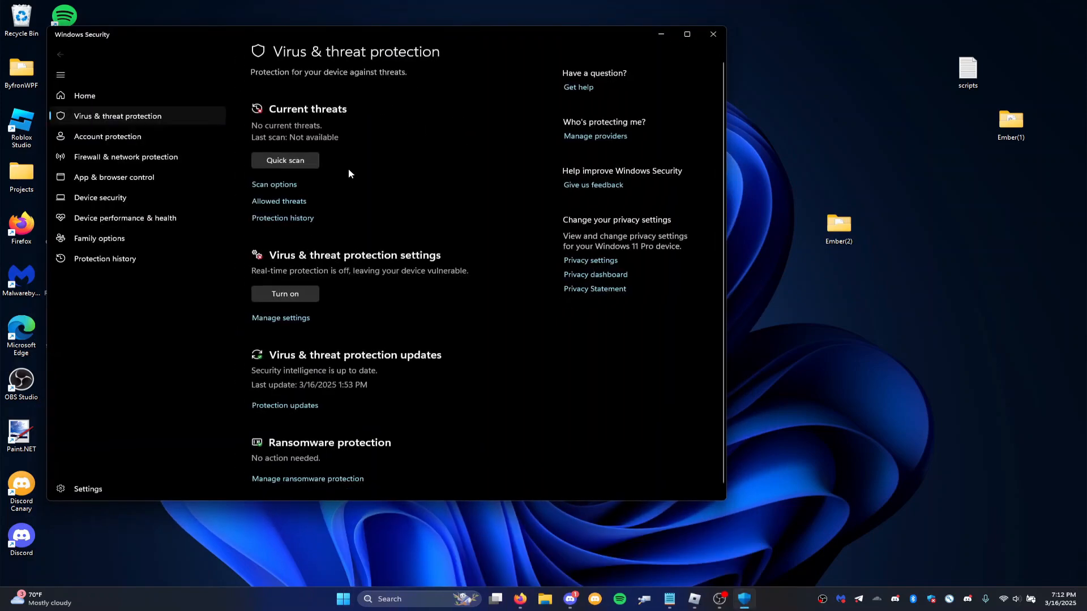
pyautogui.scroll(-3)
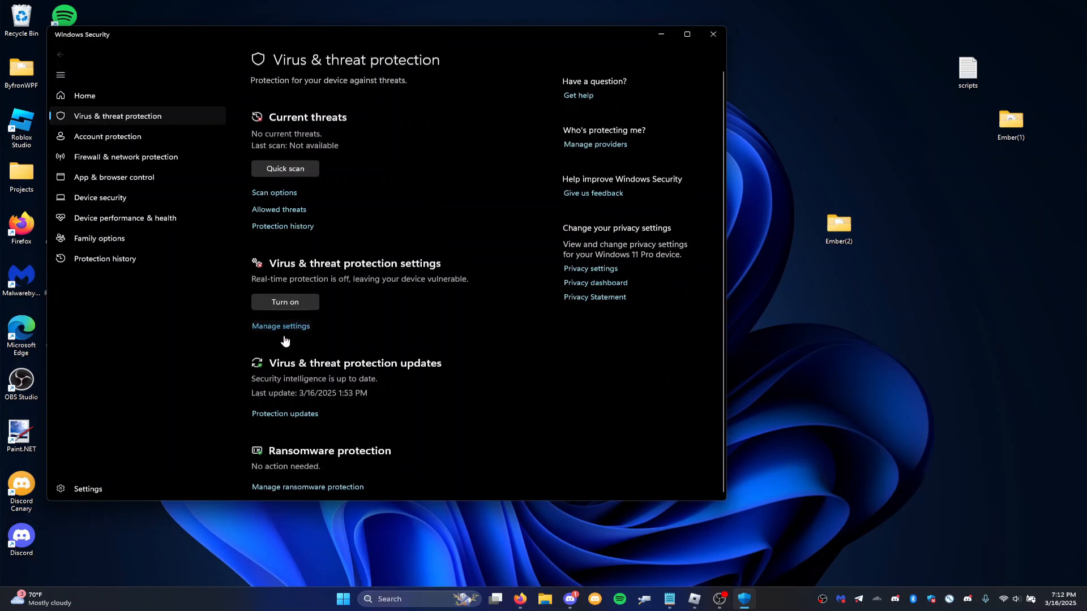
pyautogui.click(281, 326)
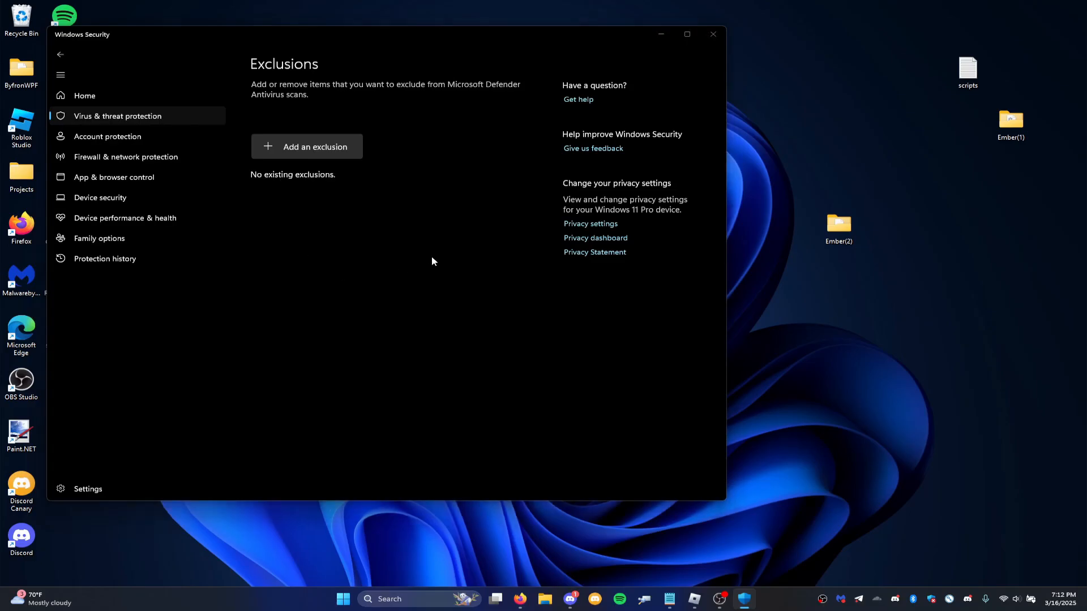
pyautogui.click(314, 146)
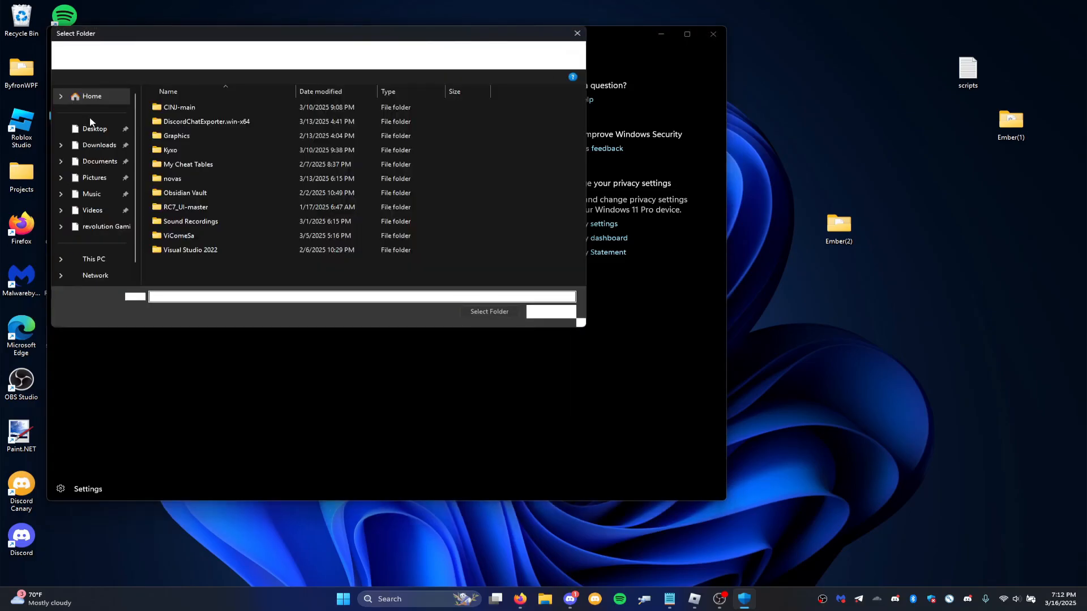
pyautogui.click(94, 129)
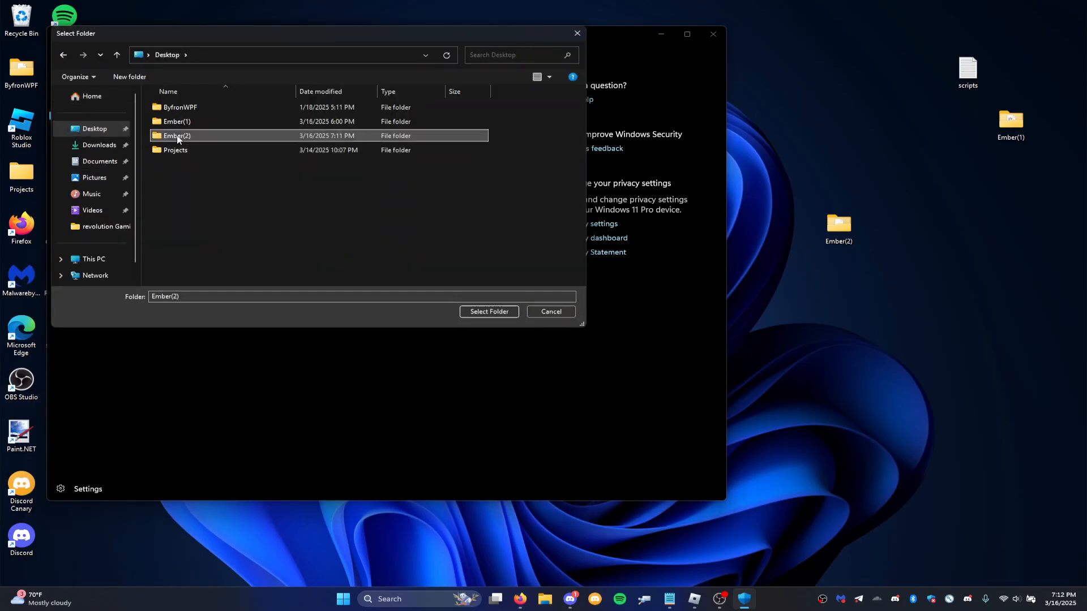
pyautogui.click(488, 311)
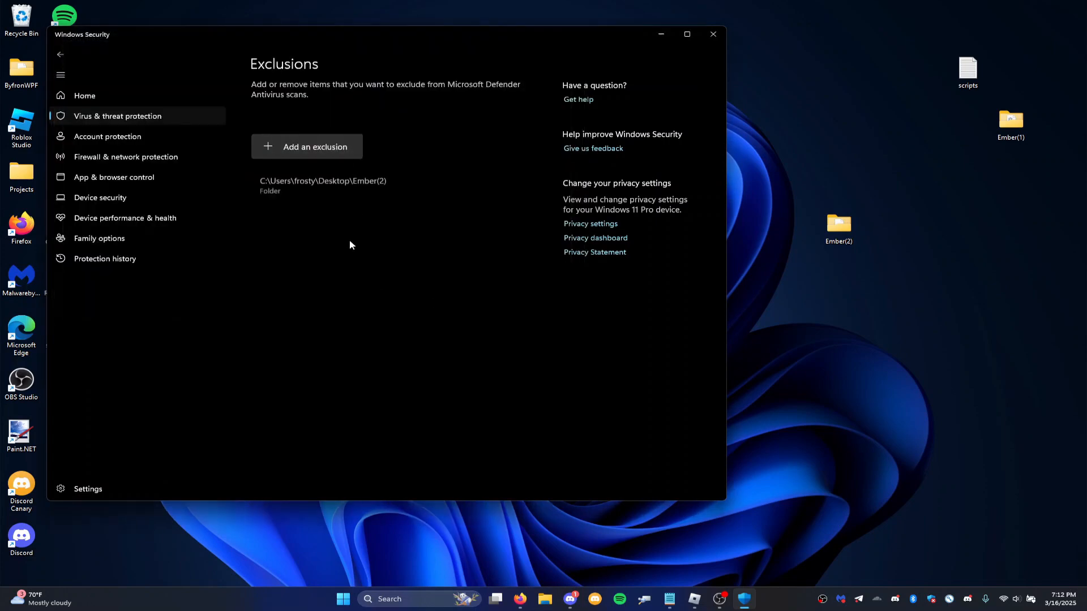
pyautogui.click(713, 34)
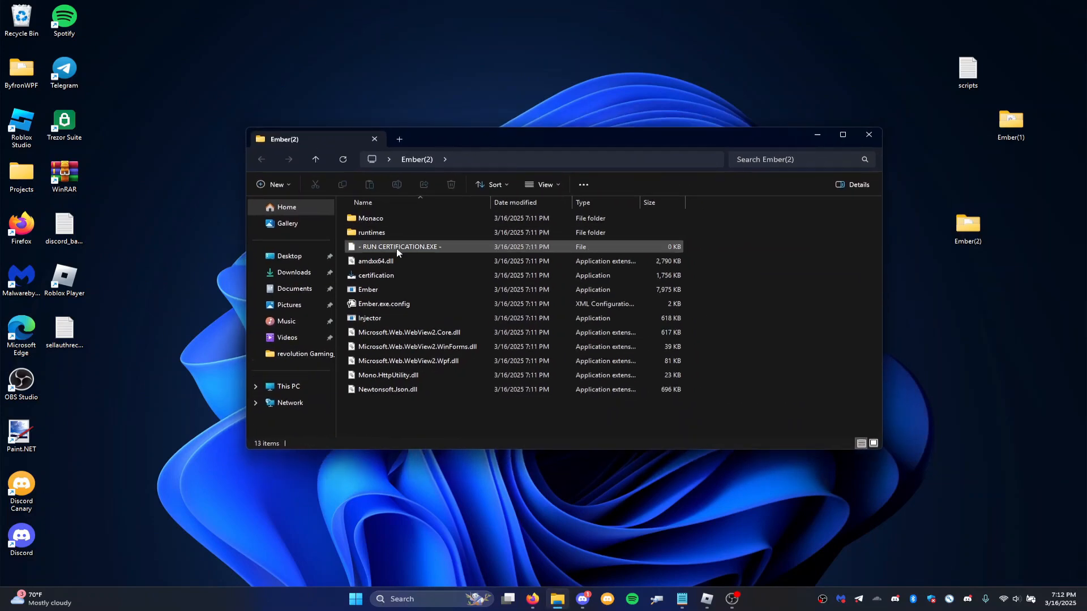
pyautogui.moveTo(376, 276)
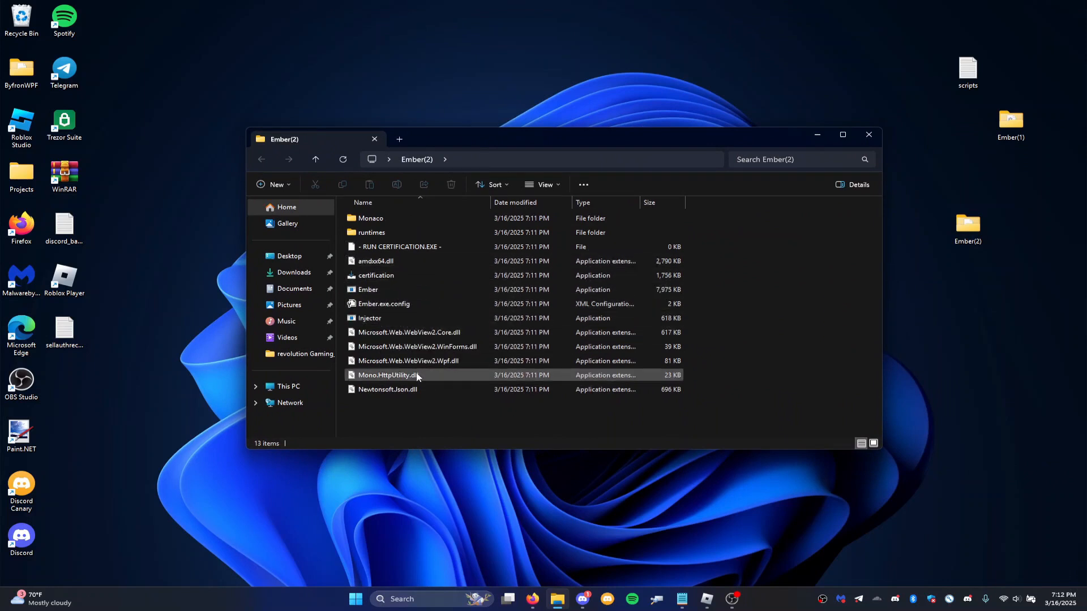
# Step: Open the Ember(2) folder and select the certification application among its 13 items
pyautogui.click(376, 275)
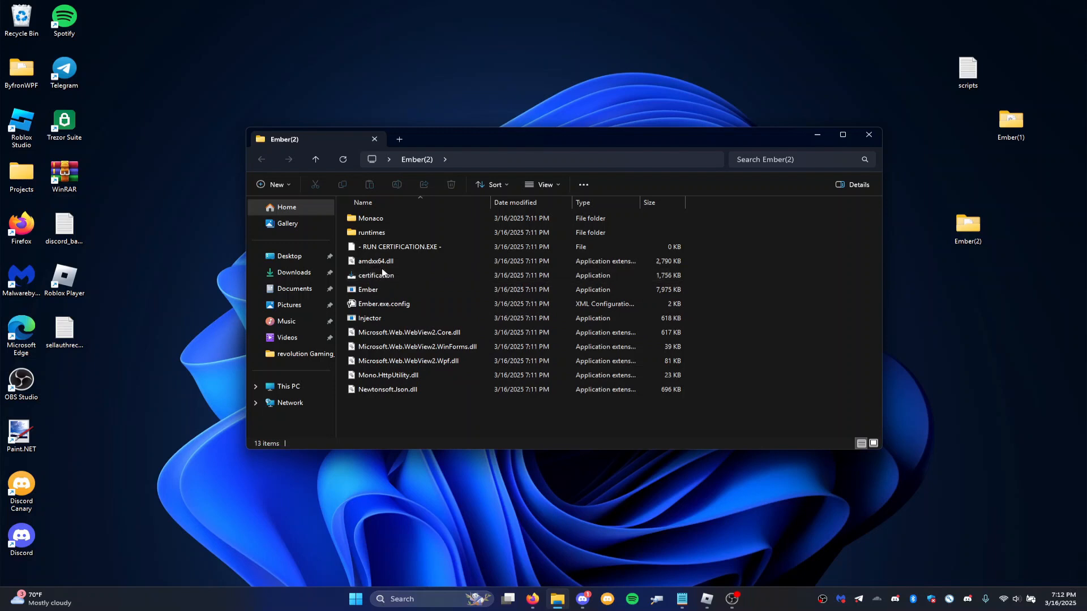
pyautogui.click(376, 275)
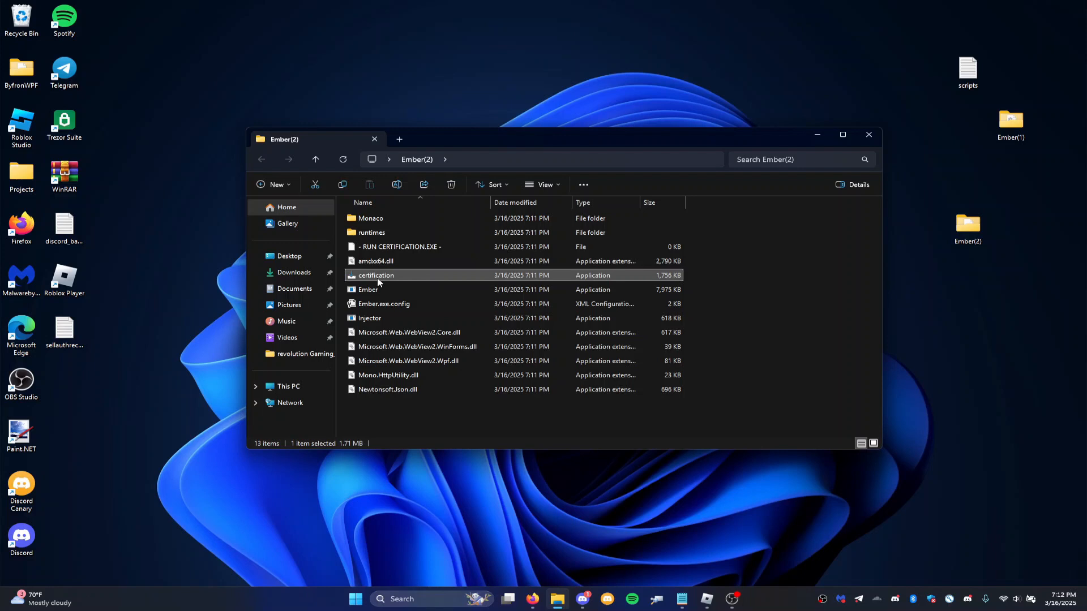
pyautogui.moveTo(396, 284)
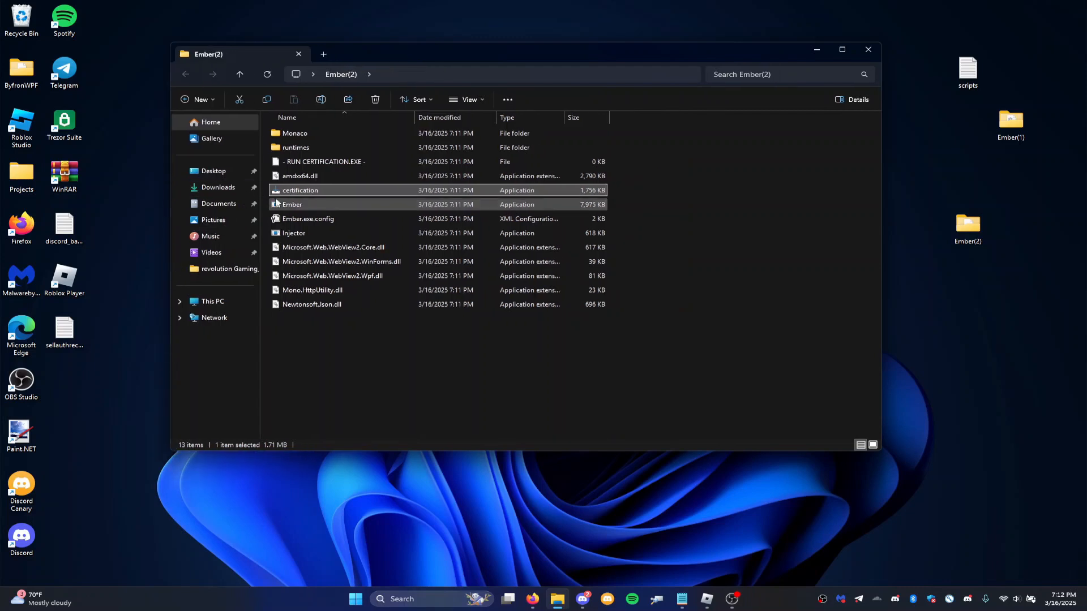
# Step: Run the certification app as administrator, allowing it past the unrecognized-app warning
pyautogui.rightClick(299, 191)
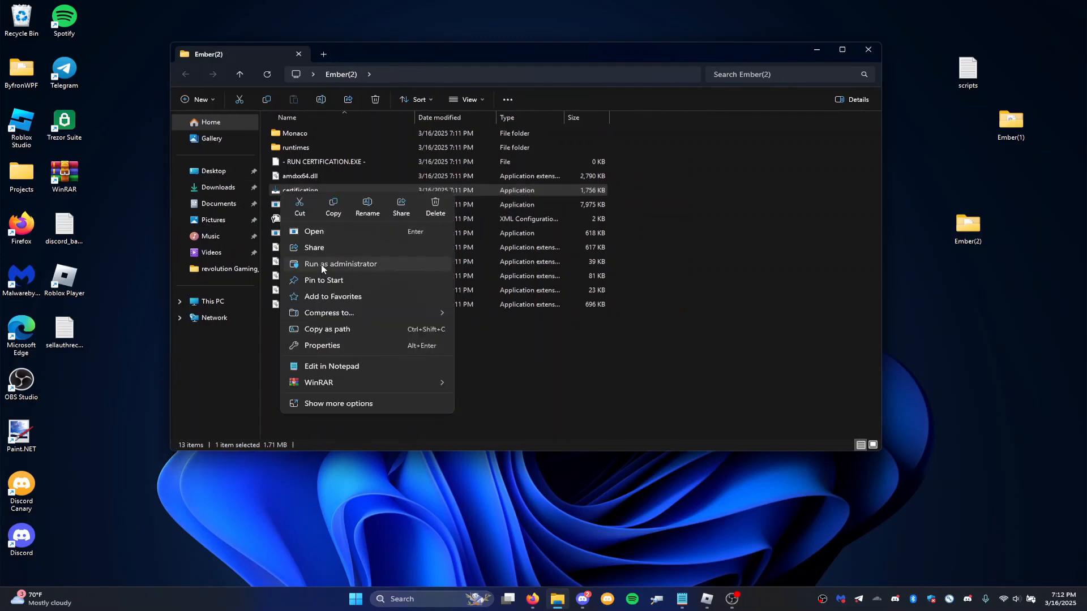
pyautogui.click(340, 263)
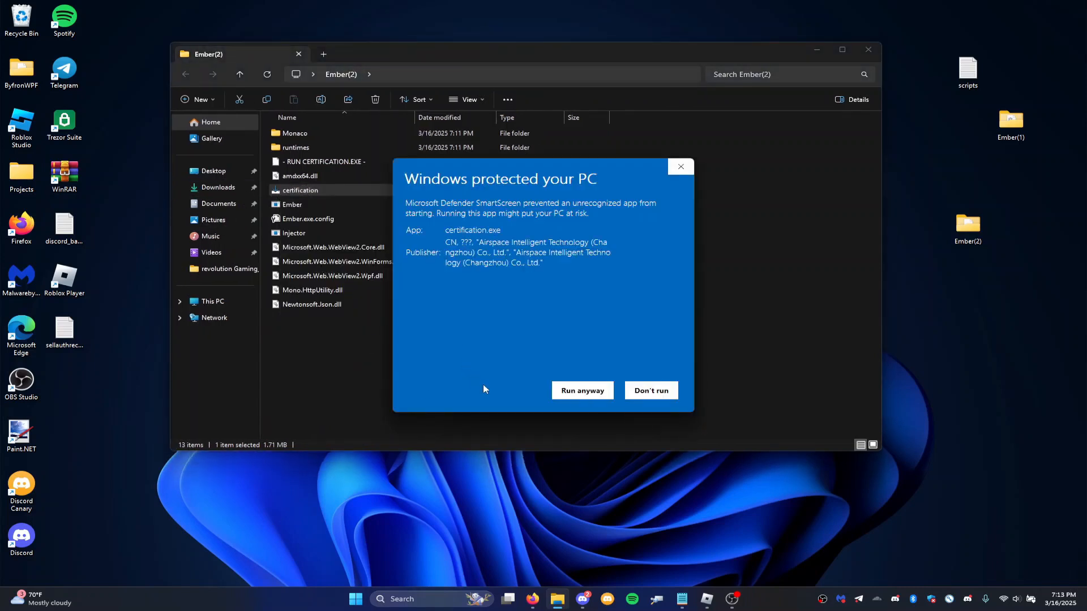
pyautogui.click(650, 390)
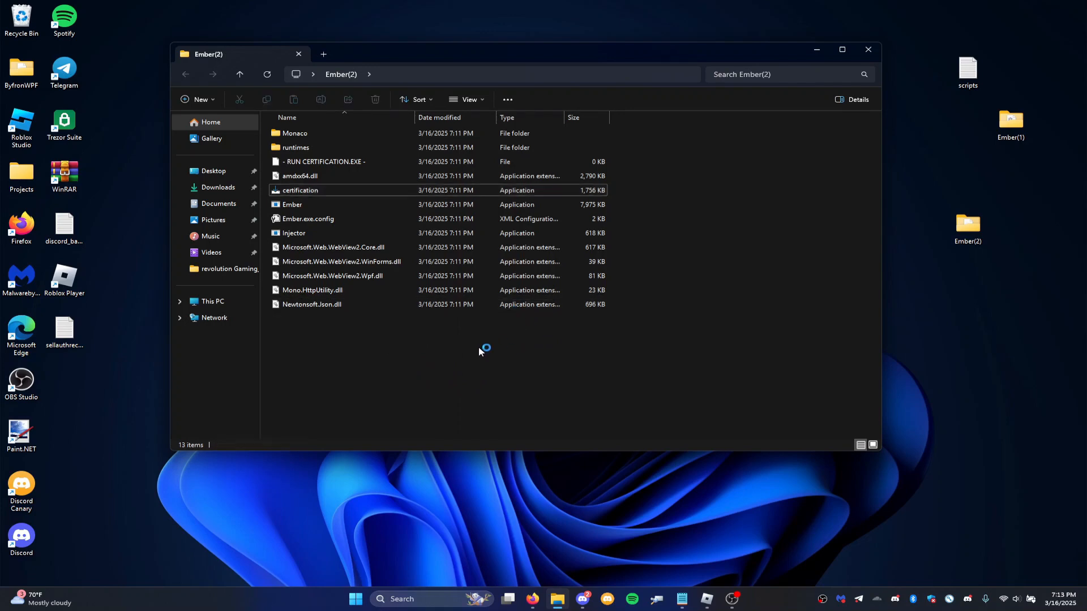
pyautogui.doubleClick(299, 190)
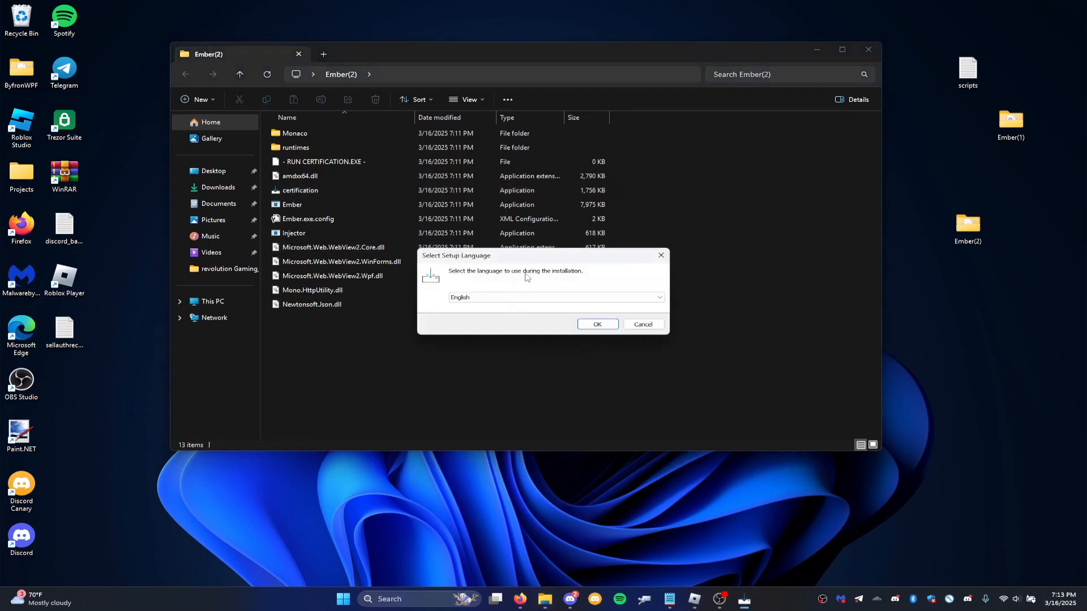
# Step: Install Pikachu Test CA Truster in English with the default folder, then finish the wizard
pyautogui.click(597, 324)
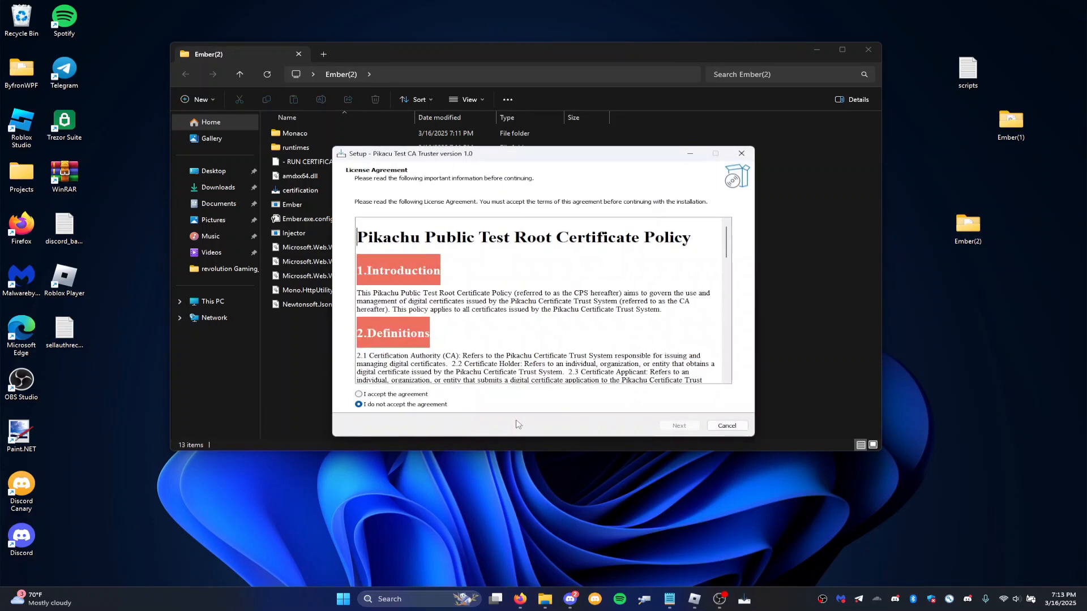
pyautogui.click(678, 425)
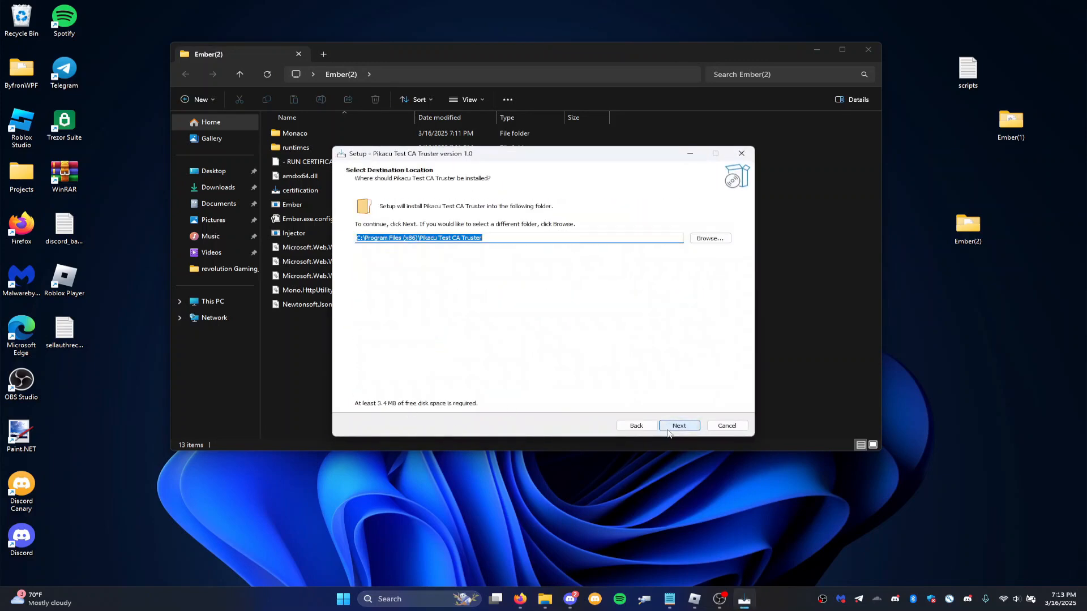
pyautogui.click(678, 425)
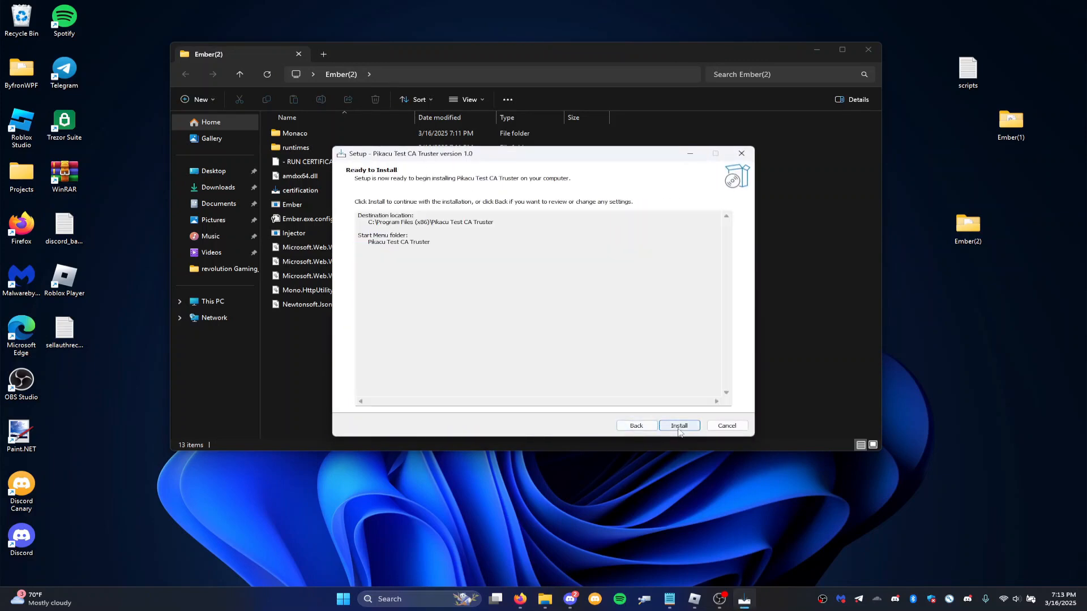
pyautogui.click(679, 425)
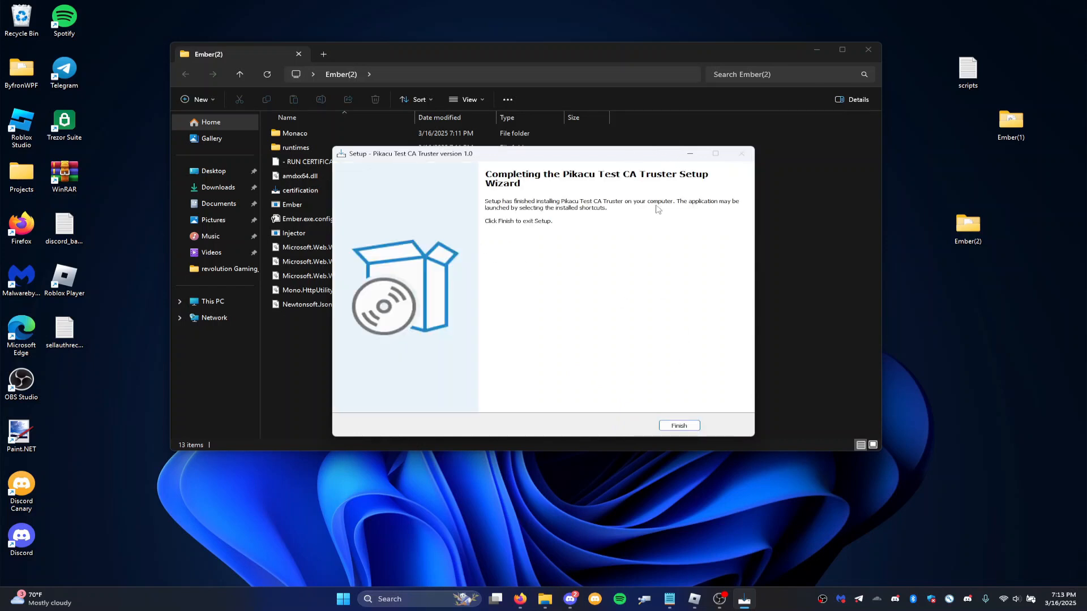
pyautogui.click(678, 425)
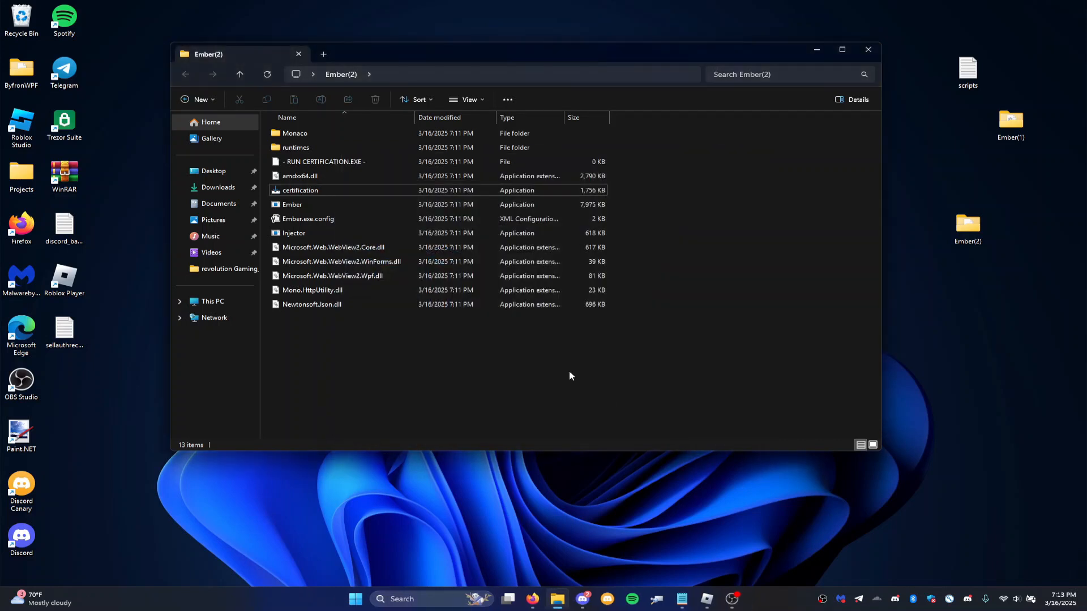
pyautogui.moveTo(492, 368)
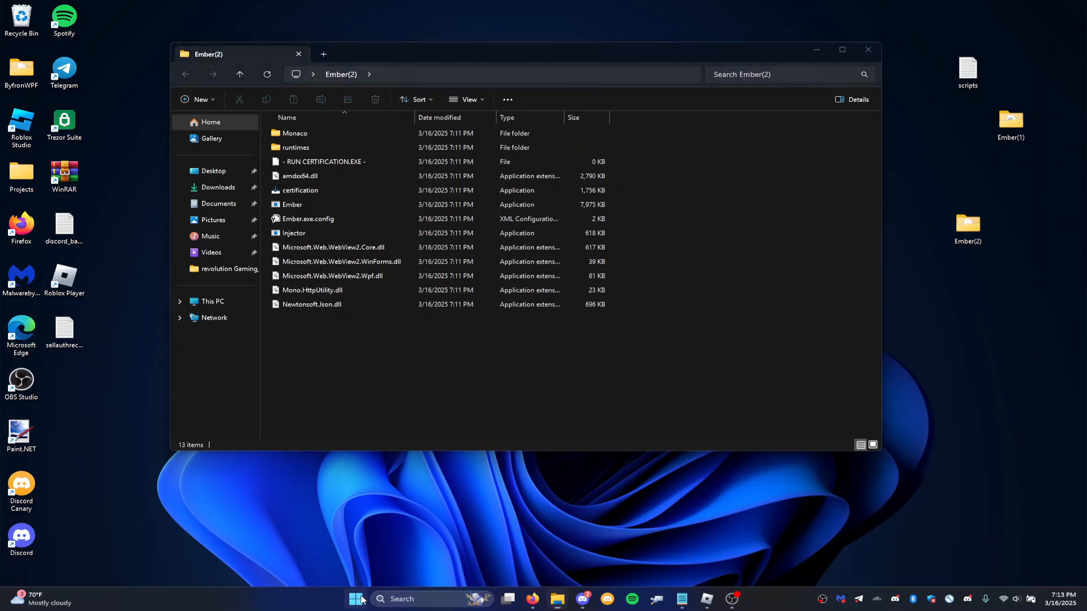
# Step: Open the Start menu to reach the Lock, Sleep, Shut down and Restart options
pyautogui.click(355, 599)
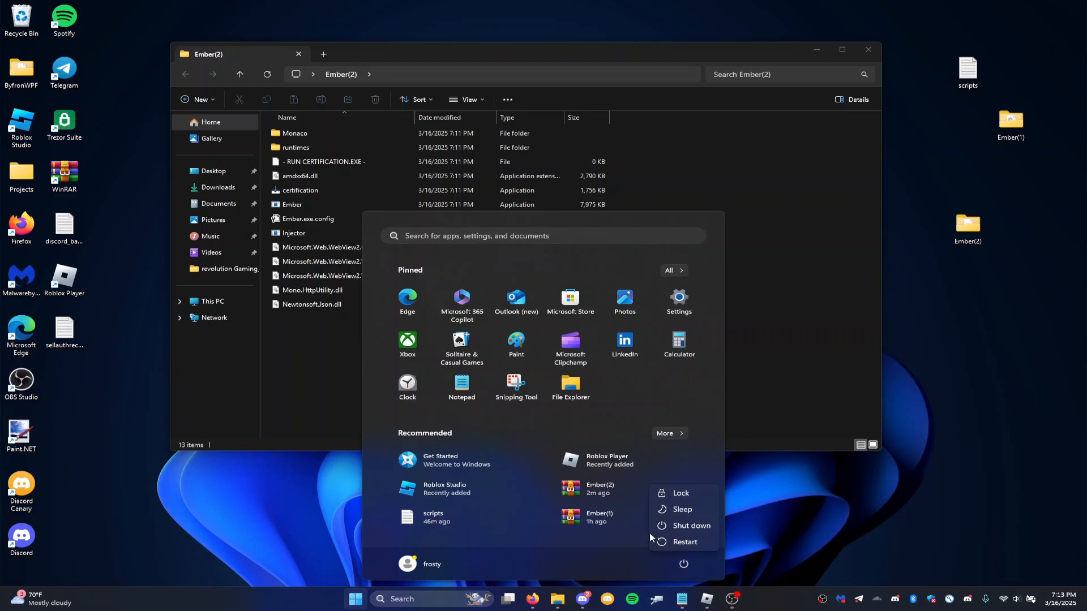
pyautogui.moveTo(714, 411)
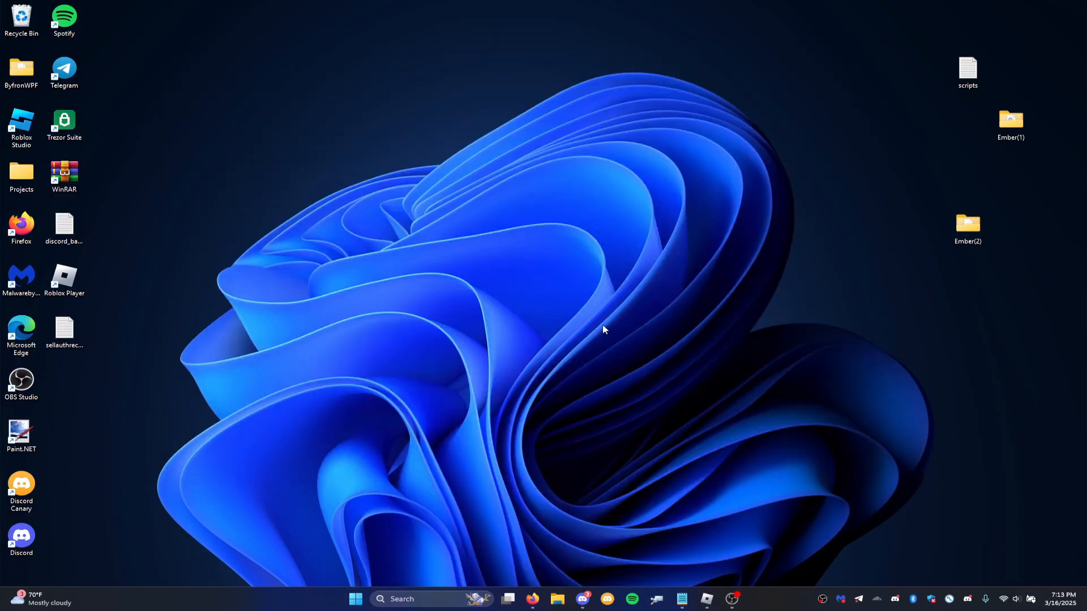
pyautogui.moveTo(578, 298)
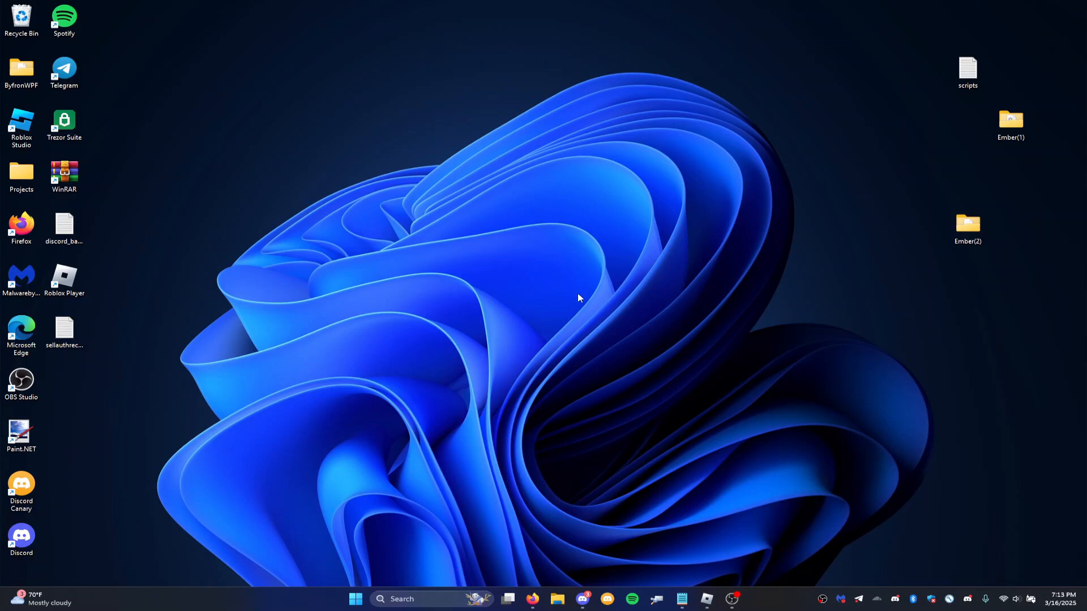
pyautogui.moveTo(678, 577)
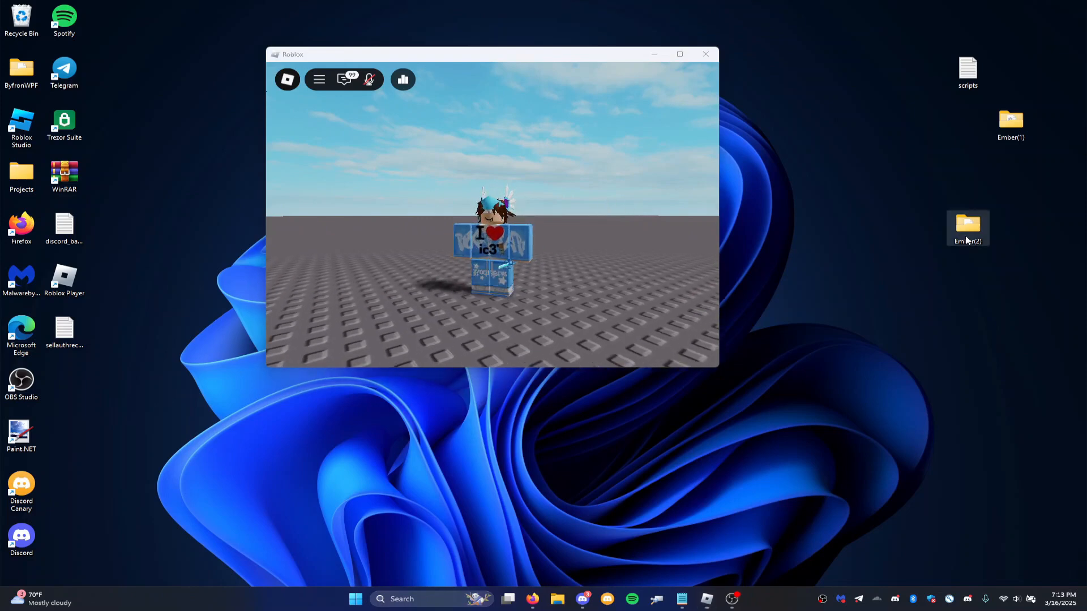
# Step: Maximize the Roblox baseplate game and launch Ember 1.0.0 from the taskbar
pyautogui.doubleClick(968, 229)
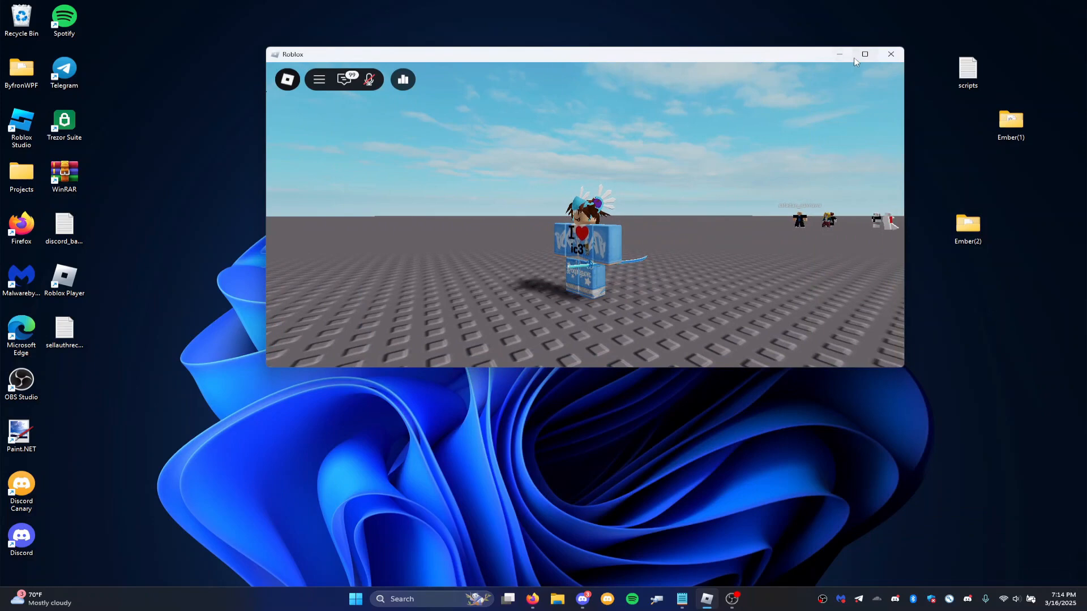
pyautogui.click(864, 54)
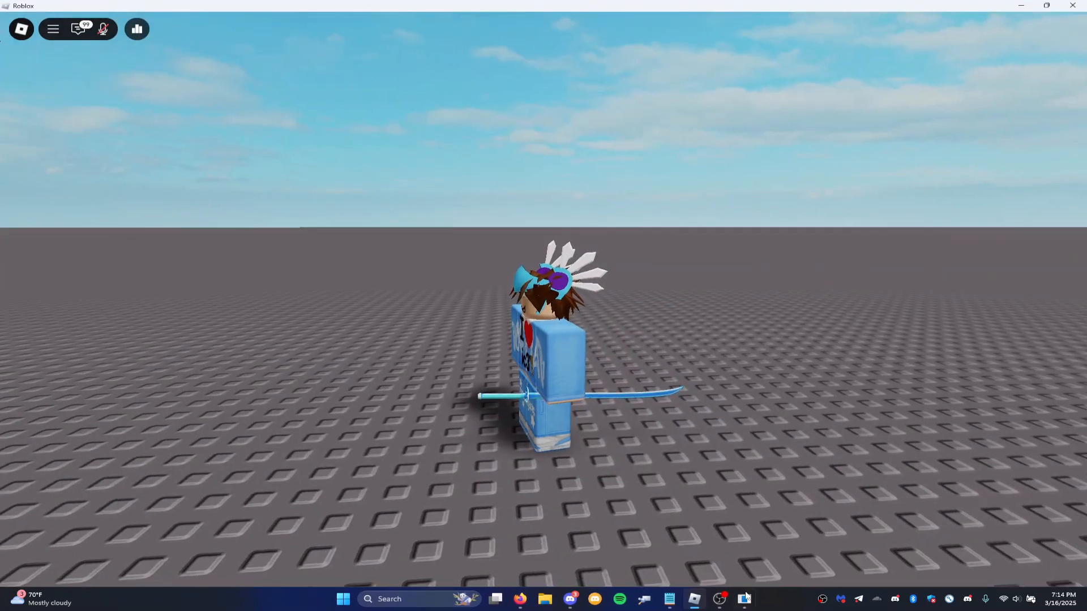
pyautogui.click(744, 599)
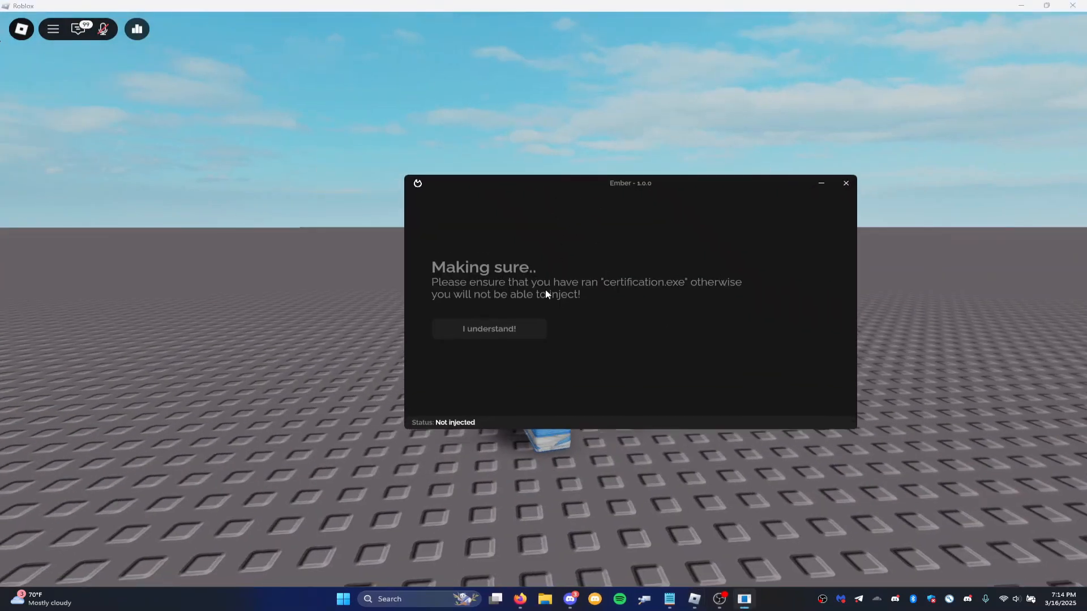
pyautogui.moveTo(646, 353)
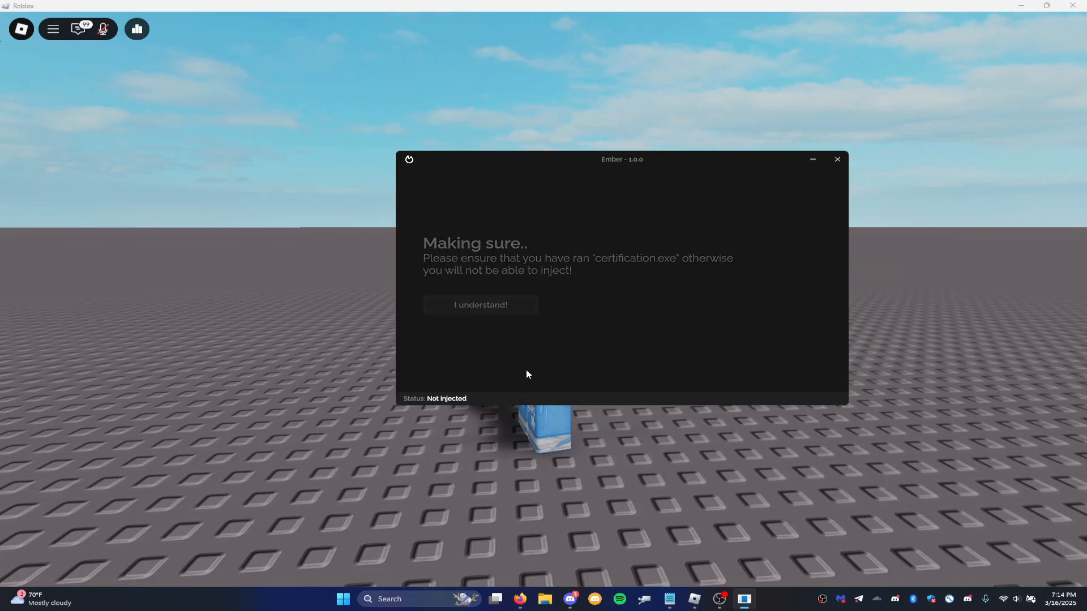
# Step: Dismiss Ember's certification notice and search the script hub for 'unc', browsing the results
pyautogui.click(480, 305)
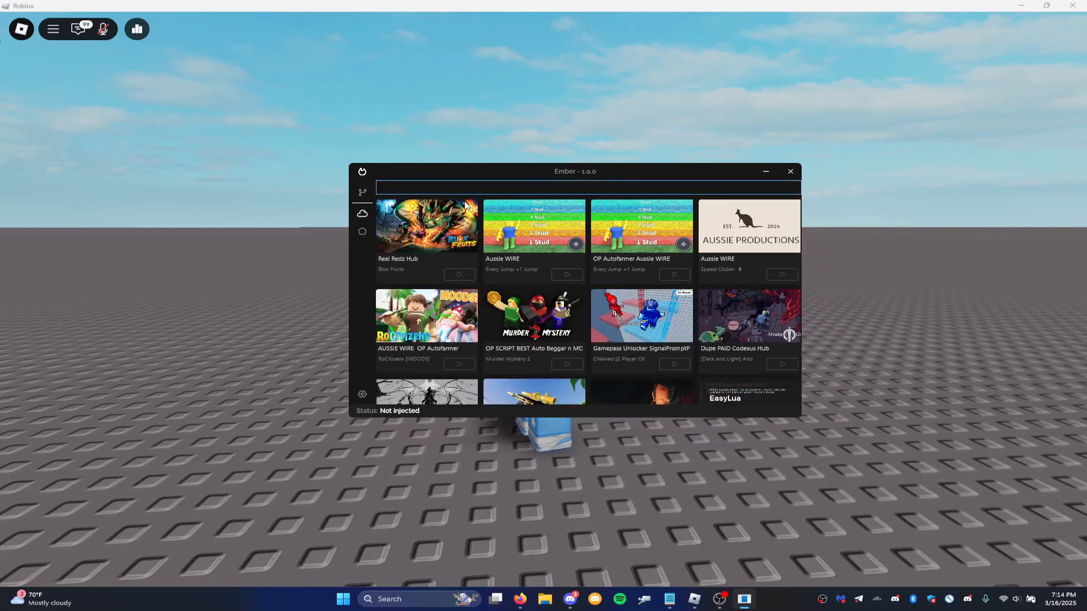
pyautogui.moveTo(575, 171); pyautogui.dragTo(737, 140)
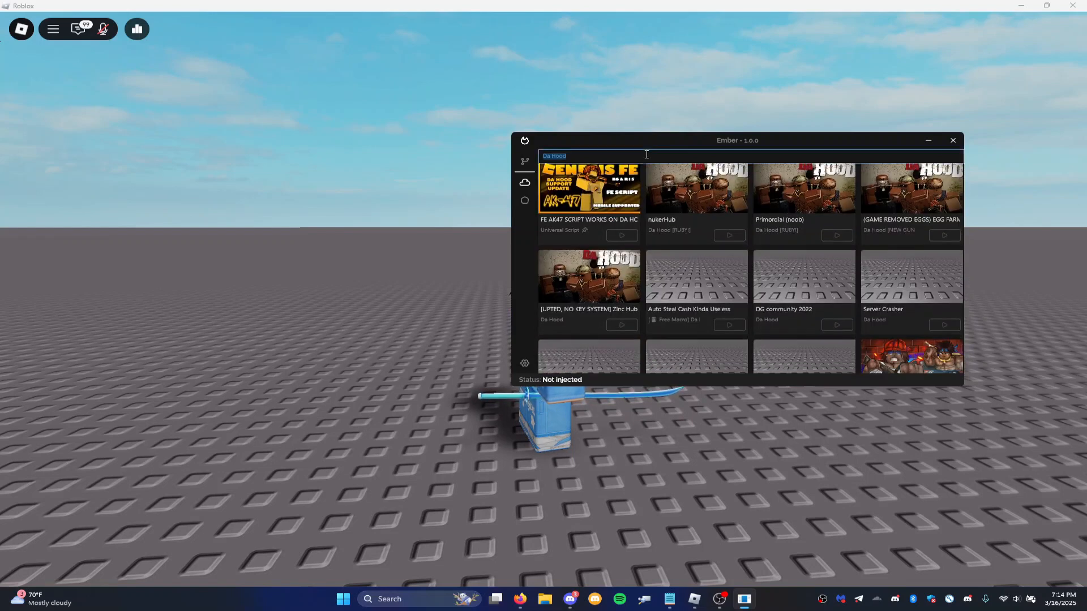
pyautogui.write('unc')
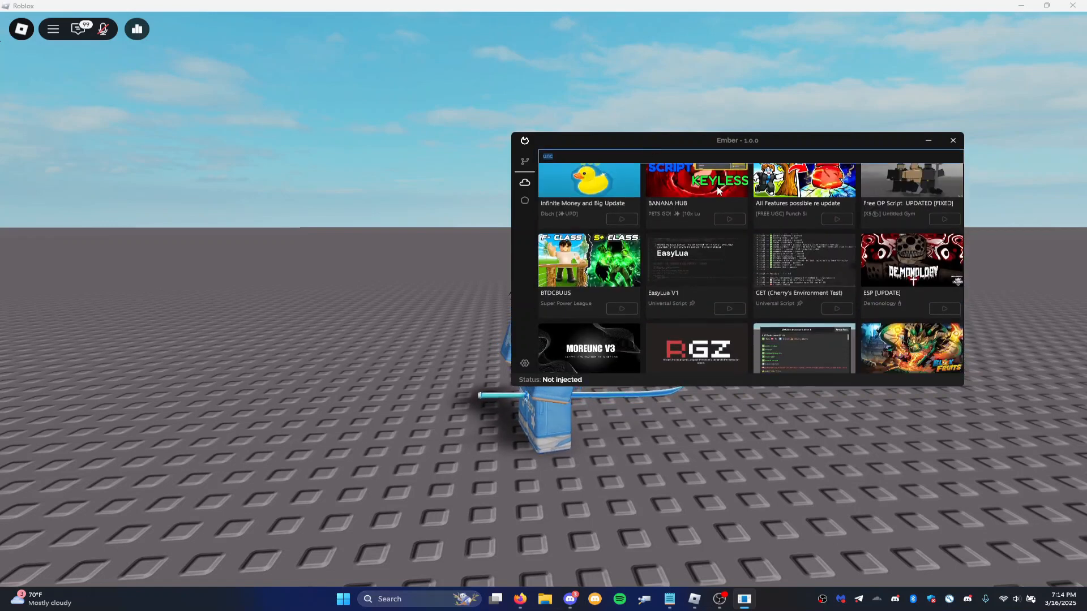
pyautogui.scroll(-3)
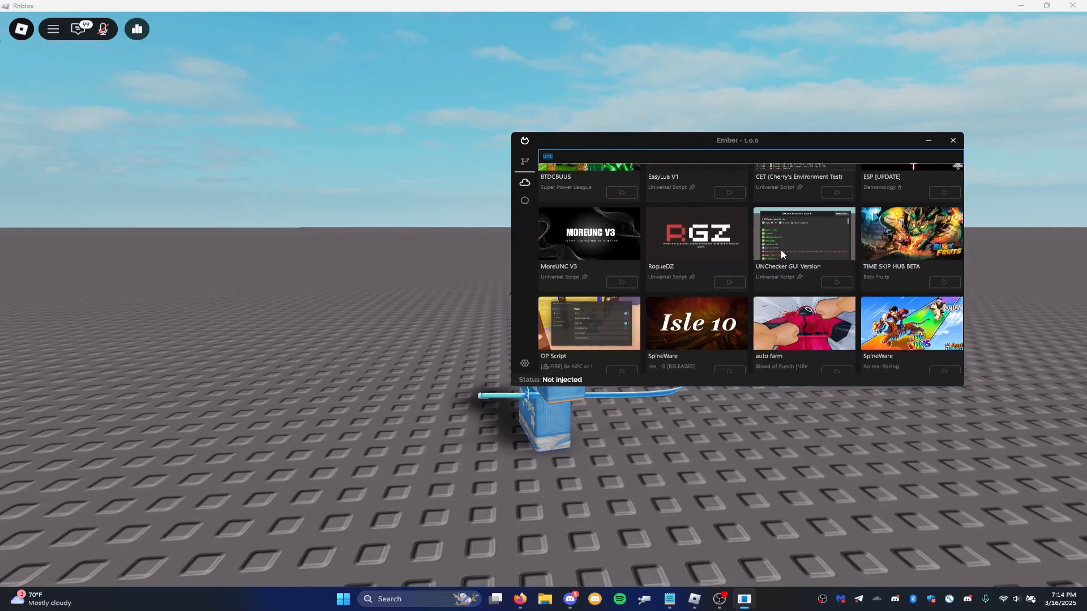
pyautogui.scroll(-3)
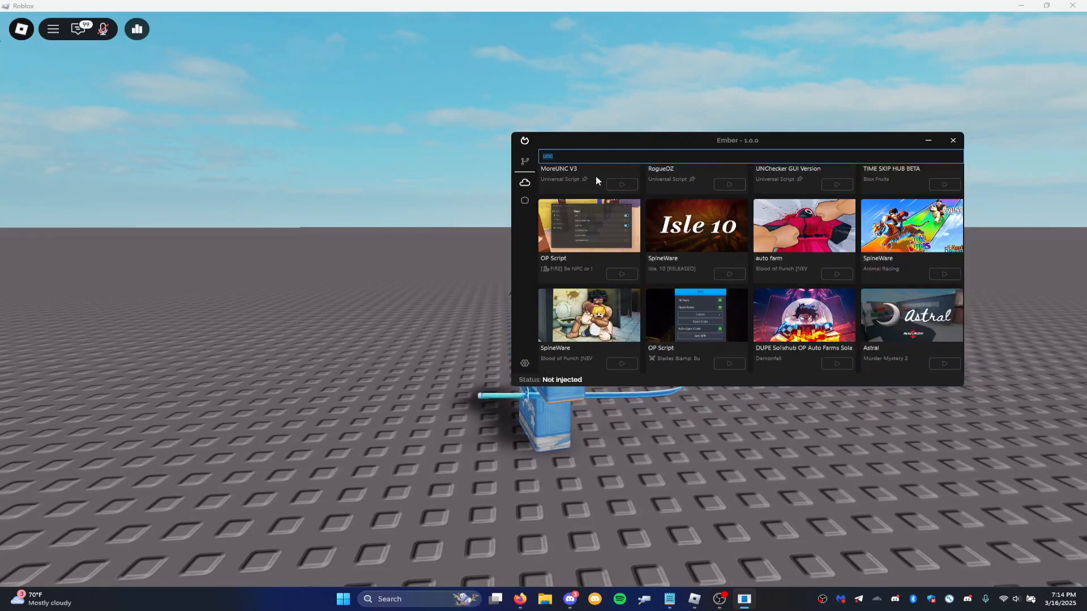
pyautogui.click(952, 140)
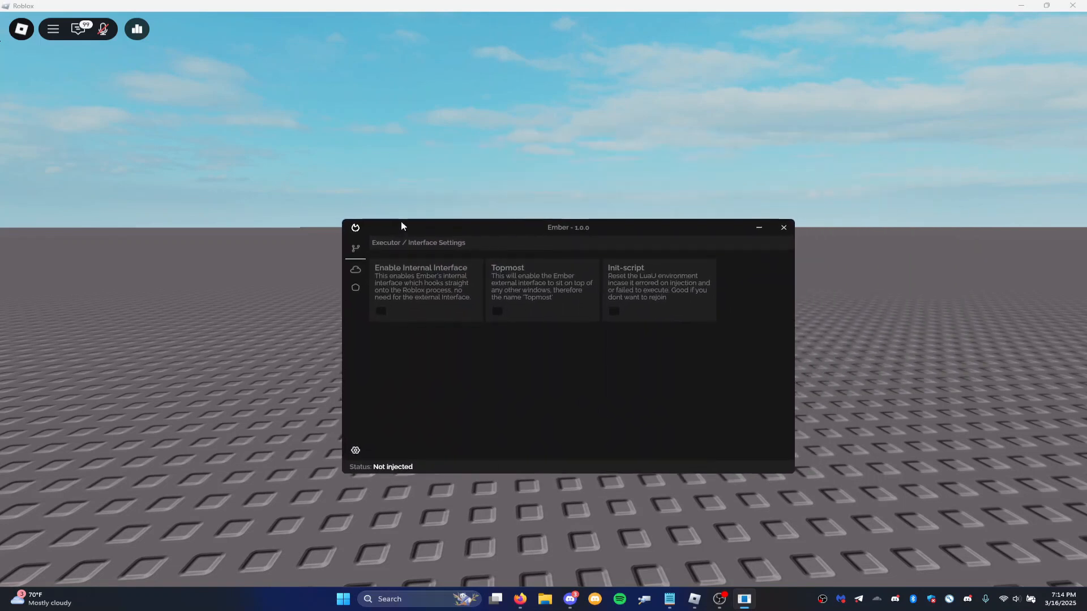
pyautogui.moveTo(588, 416)
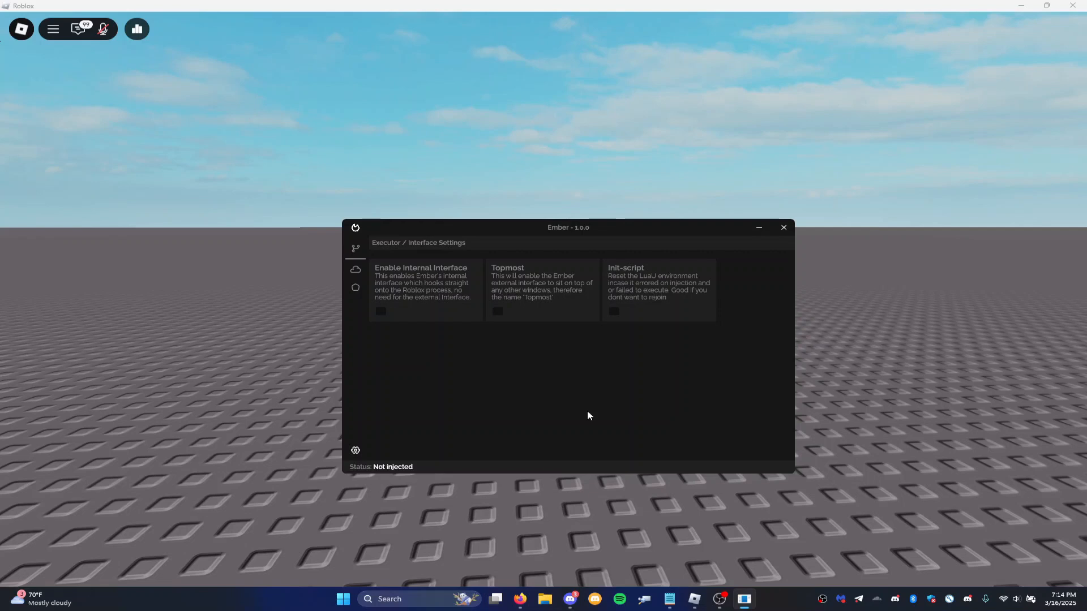
pyautogui.moveTo(424, 298)
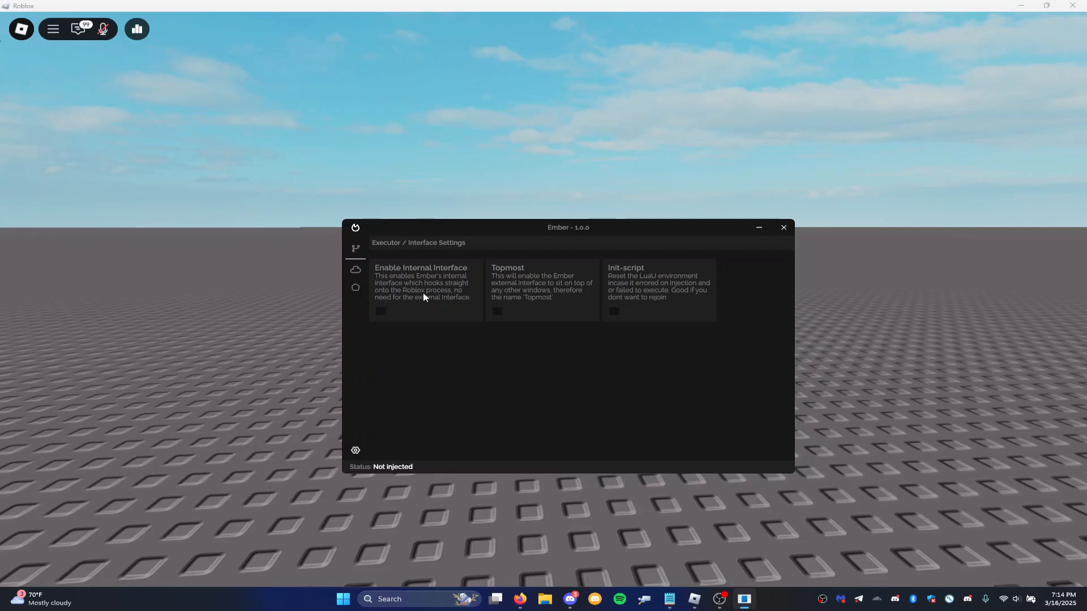
# Step: Move the Ember window to the top right and enable its Topmost always-on-top setting
pyautogui.moveTo(567, 227); pyautogui.dragTo(723, 123)
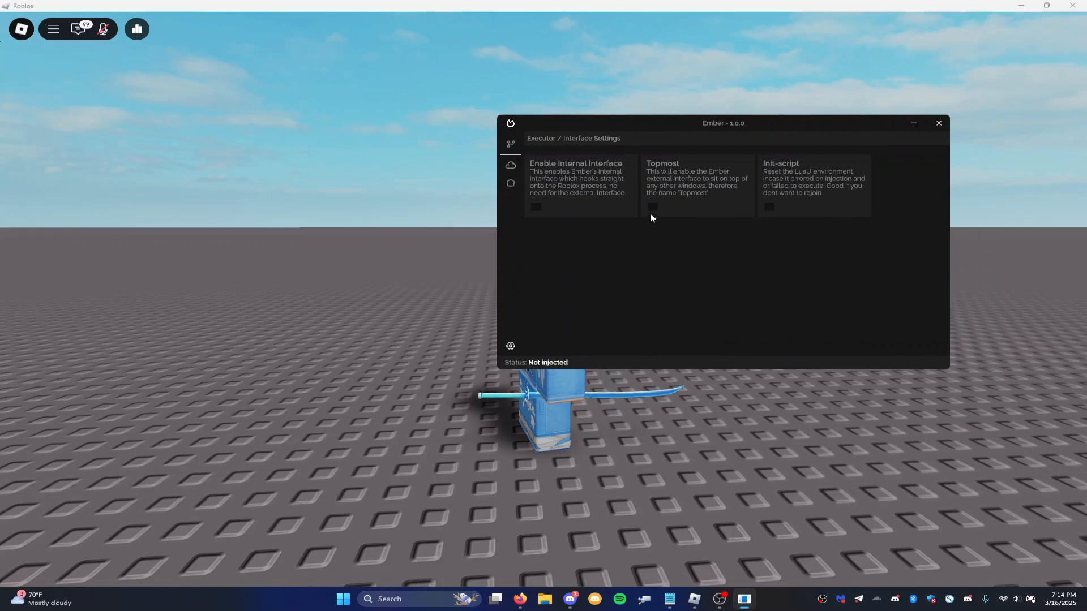
pyautogui.moveTo(723, 123); pyautogui.dragTo(862, 92)
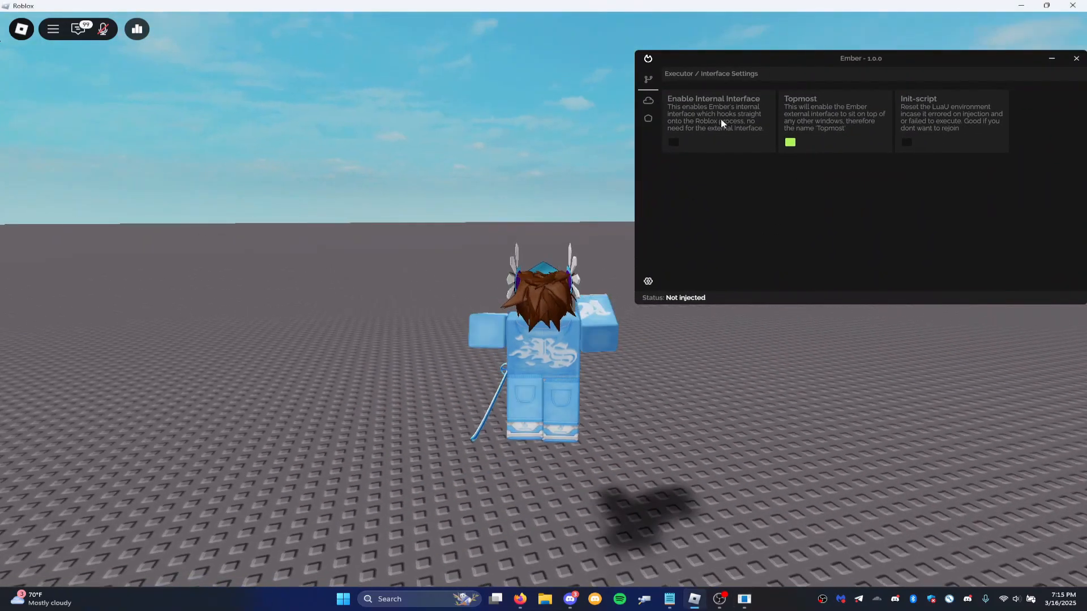
pyautogui.click(1075, 58)
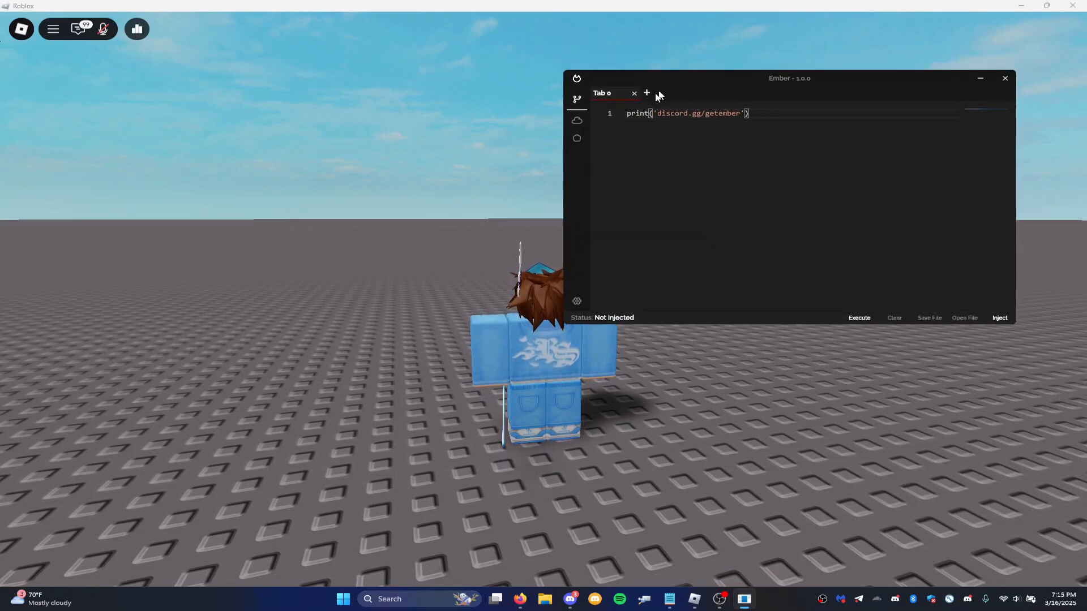
# Step: Shift the Ember window slightly, clear the current script tab, and add a new tab
pyautogui.moveTo(788, 78); pyautogui.dragTo(771, 93)
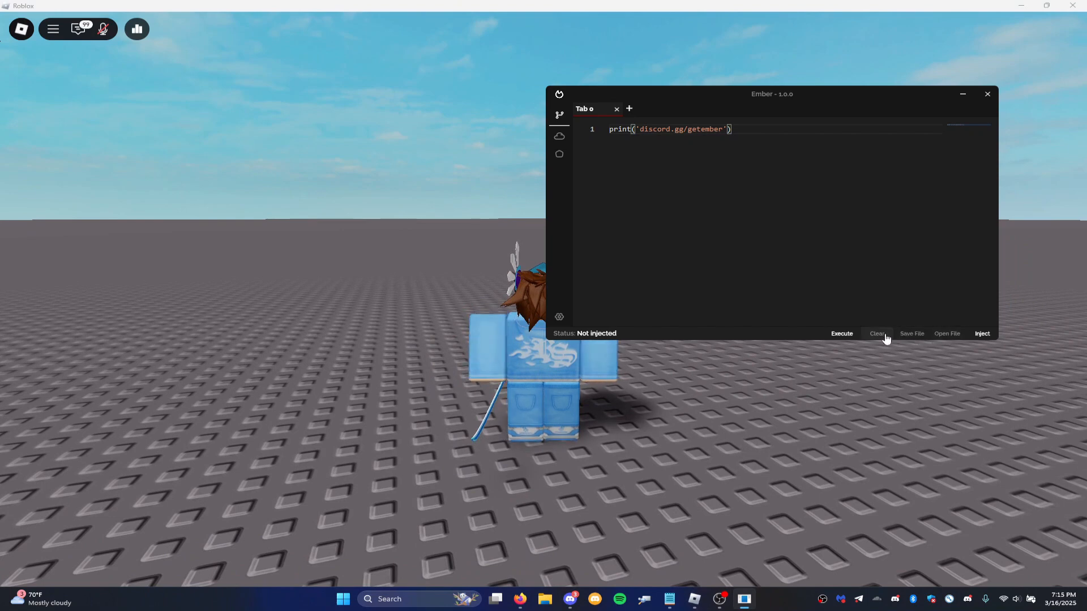
pyautogui.click(878, 333)
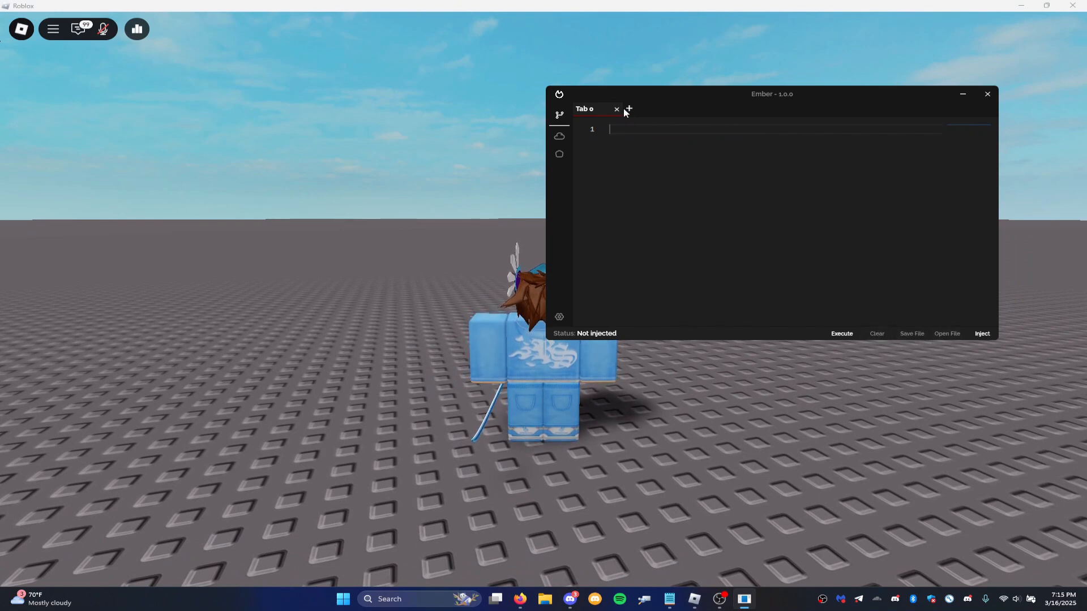
pyautogui.click(627, 109)
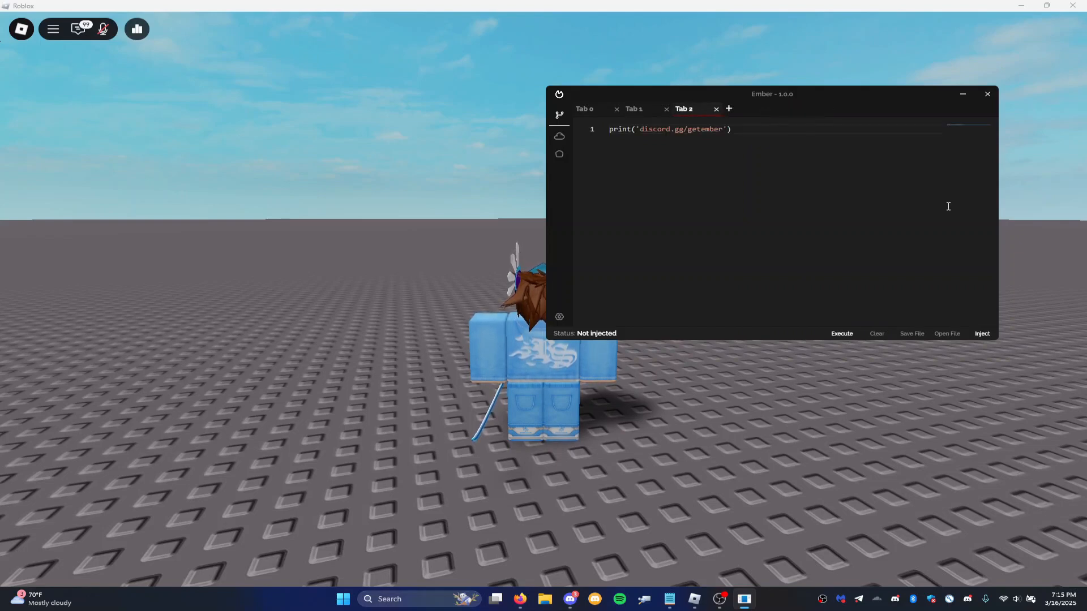
pyautogui.click(584, 109)
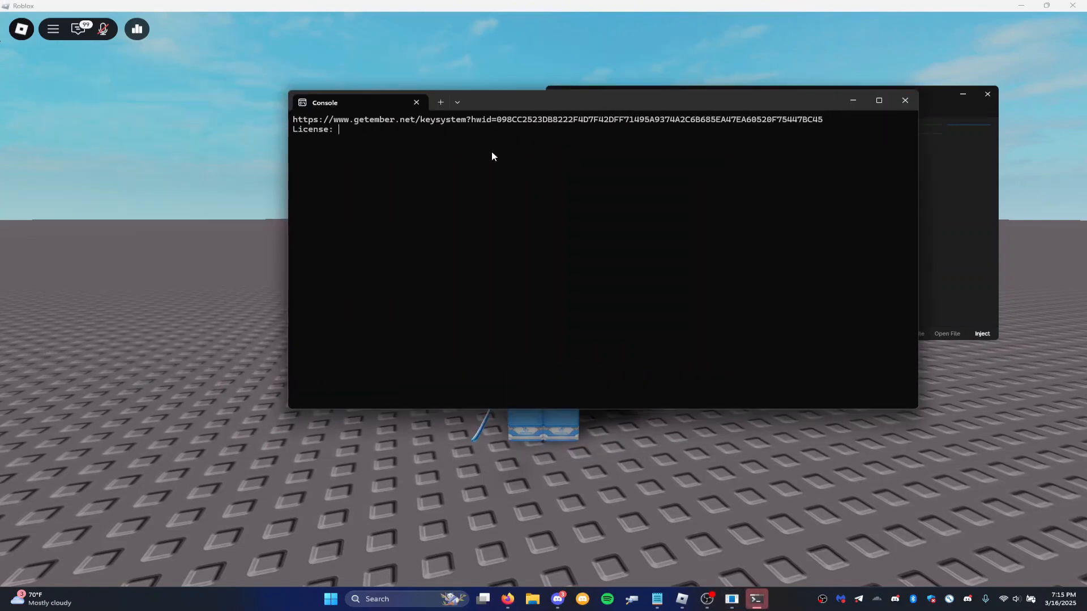
pyautogui.moveTo(578, 322)
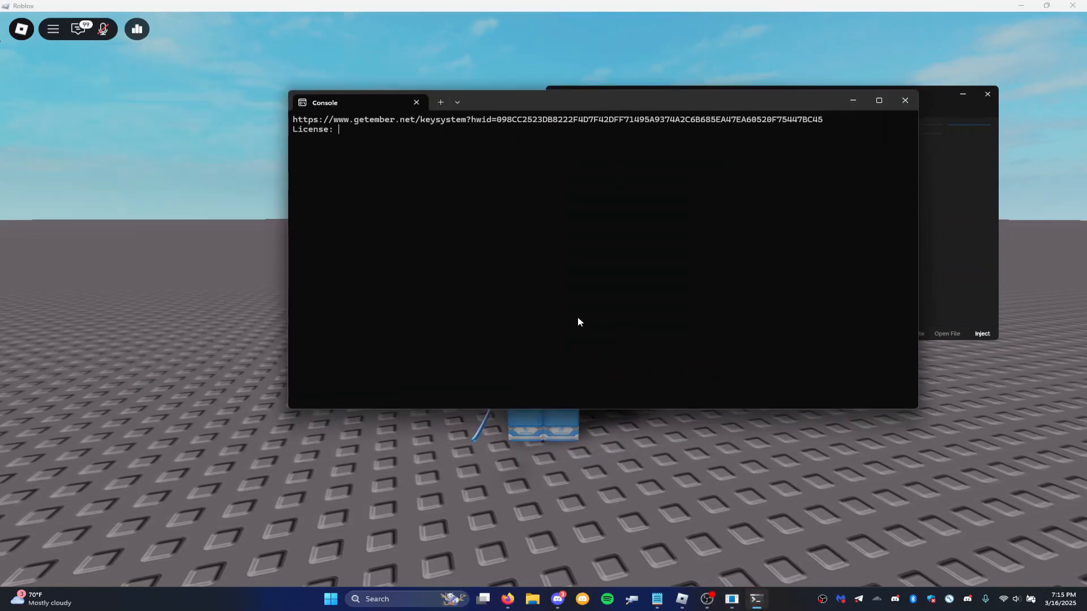
pyautogui.moveTo(456, 312)
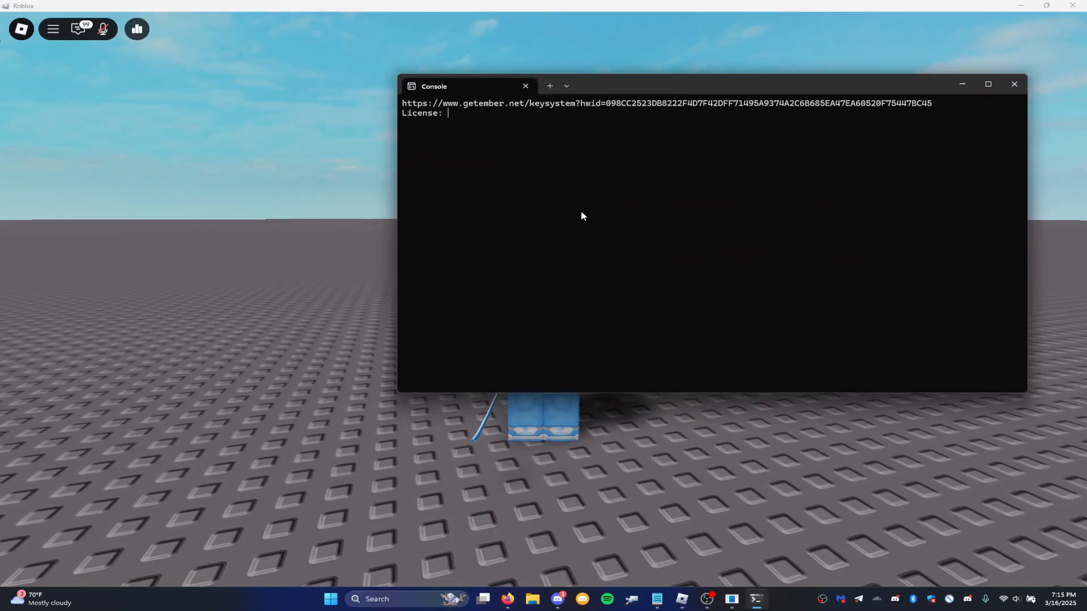
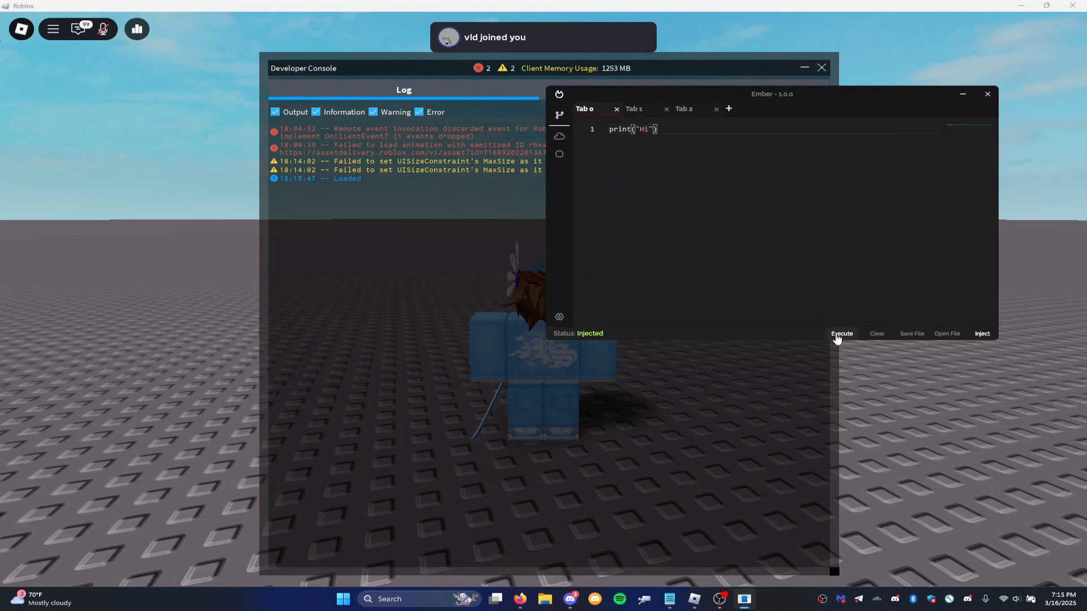
# Step: Execute print("Hi"), then enter printidentity() to log identity 8
pyautogui.click(841, 333)
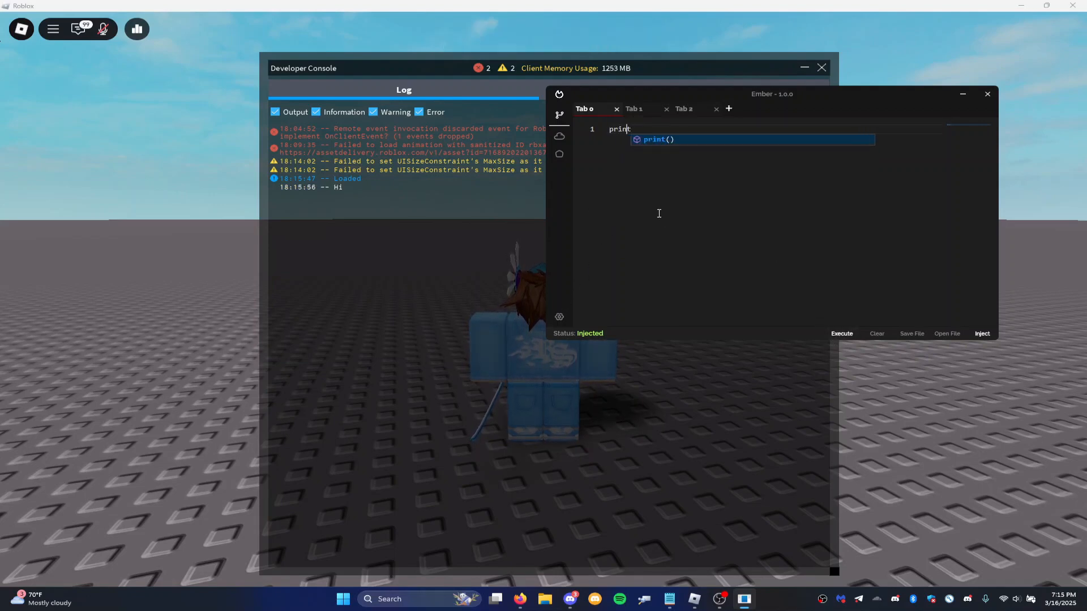
pyautogui.write('identity()')
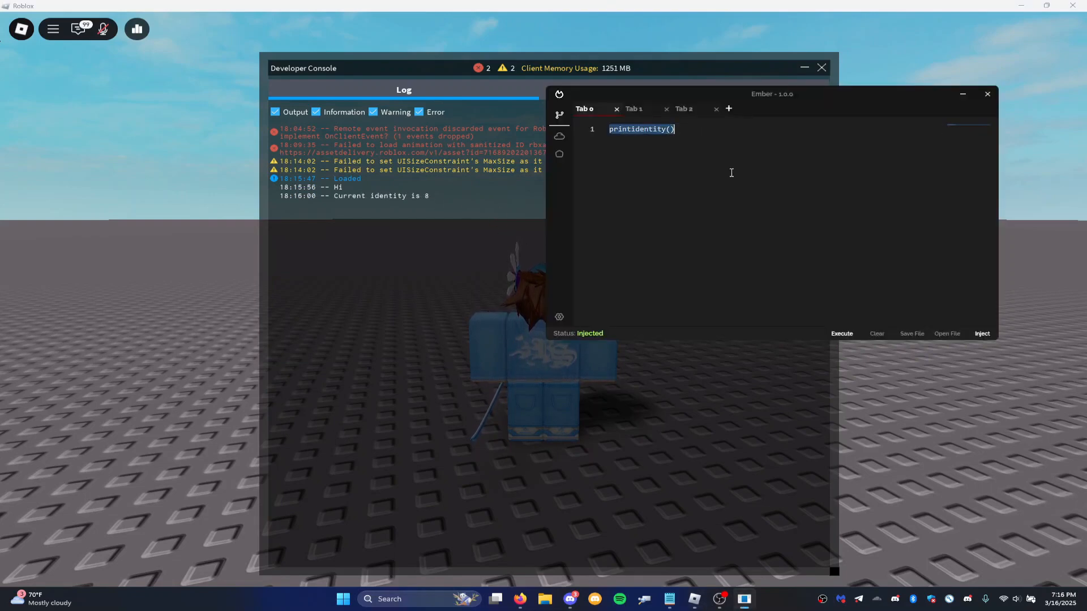
pyautogui.click(342, 599)
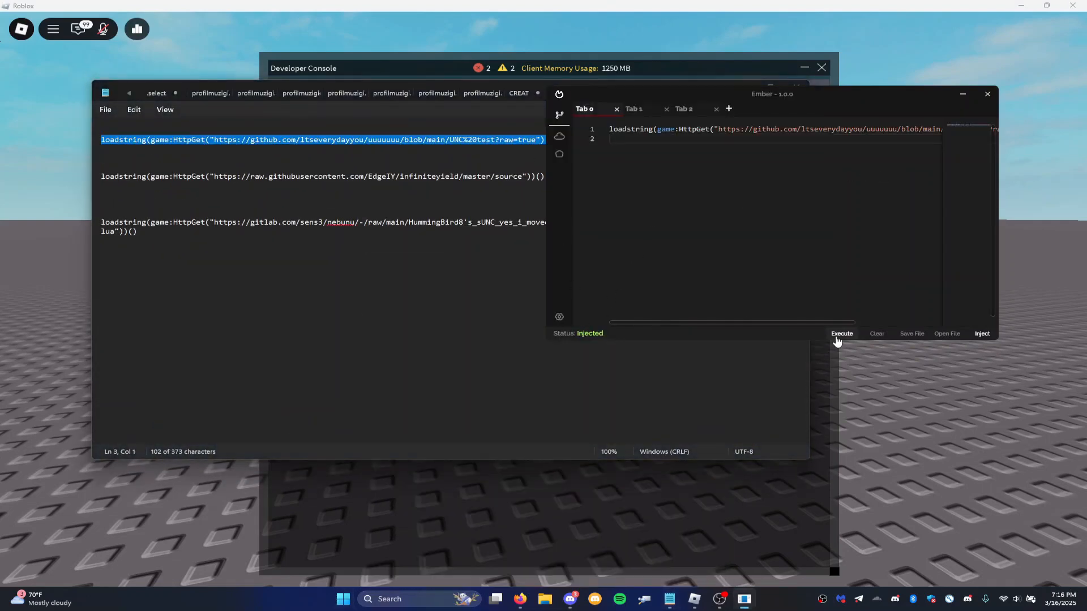
# Step: Execute the pasted UNC test loadstring and select the sUNC test line in Notepad
pyautogui.click(841, 337)
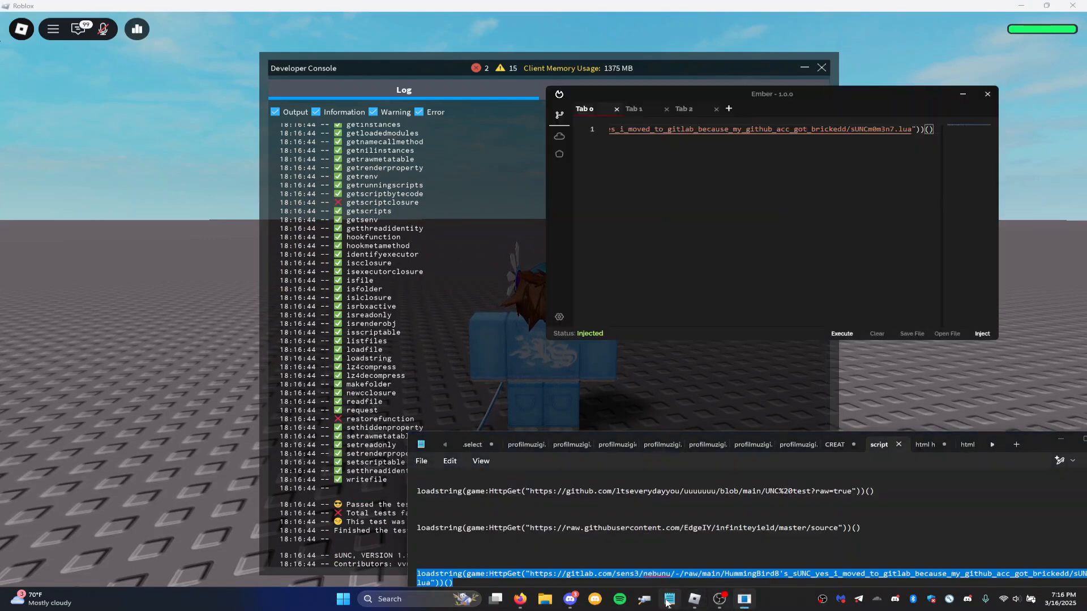
pyautogui.tripleClick(639, 527)
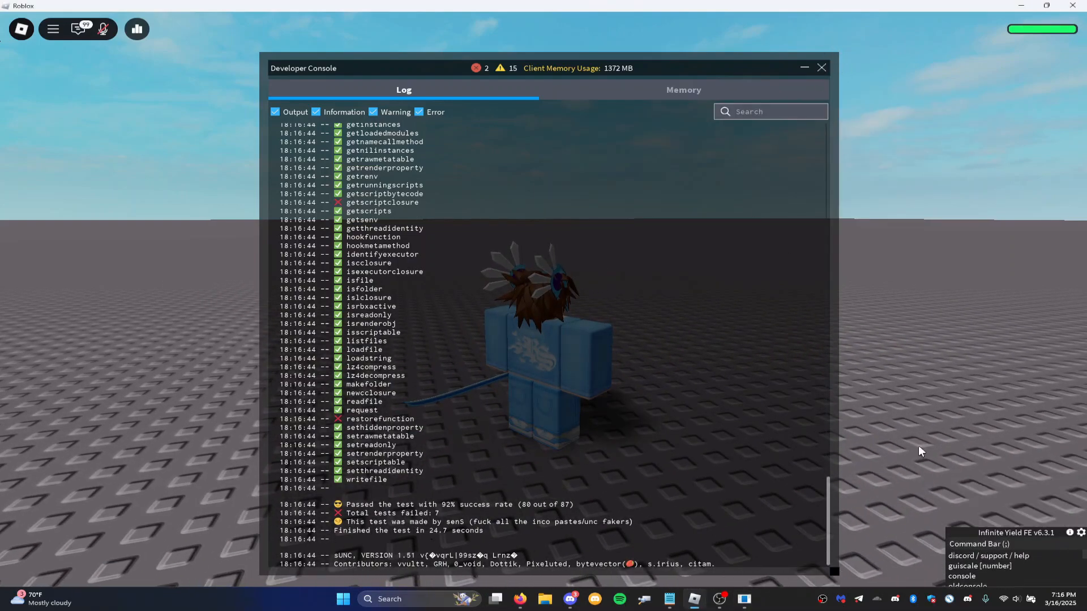
# Step: Close Roblox's Developer Console and enter 'guiscale 2' in Infinite Yield's command bar
pyautogui.click(822, 67)
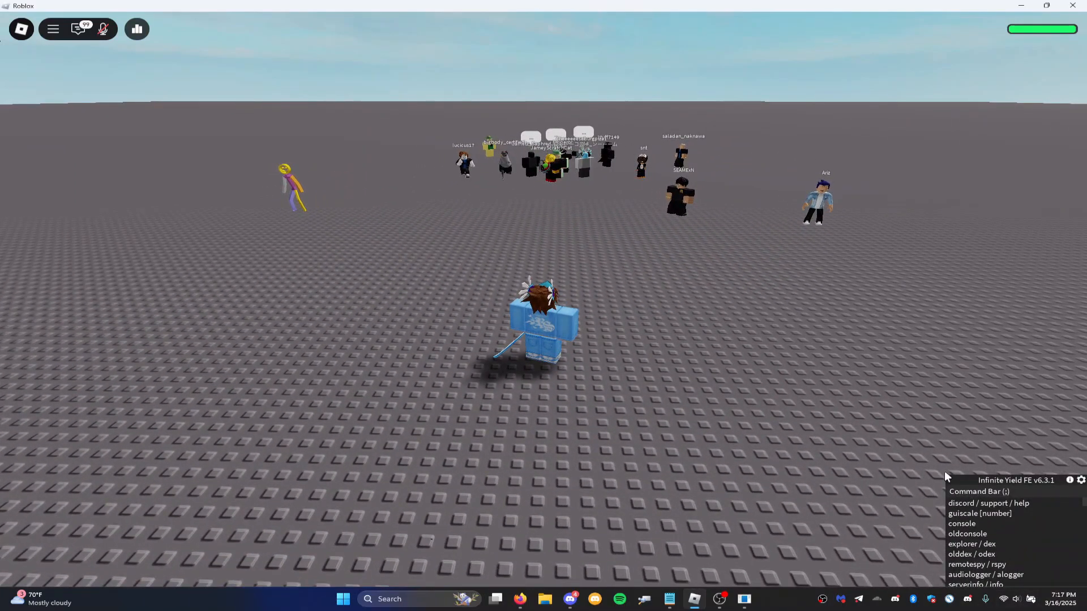
pyautogui.write('guiscale 2')
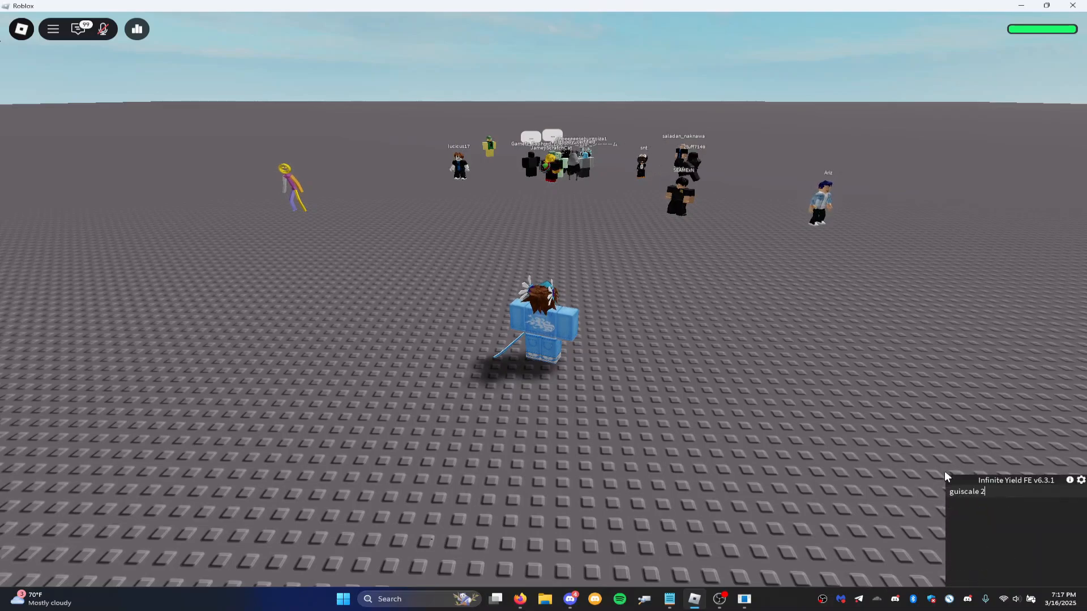